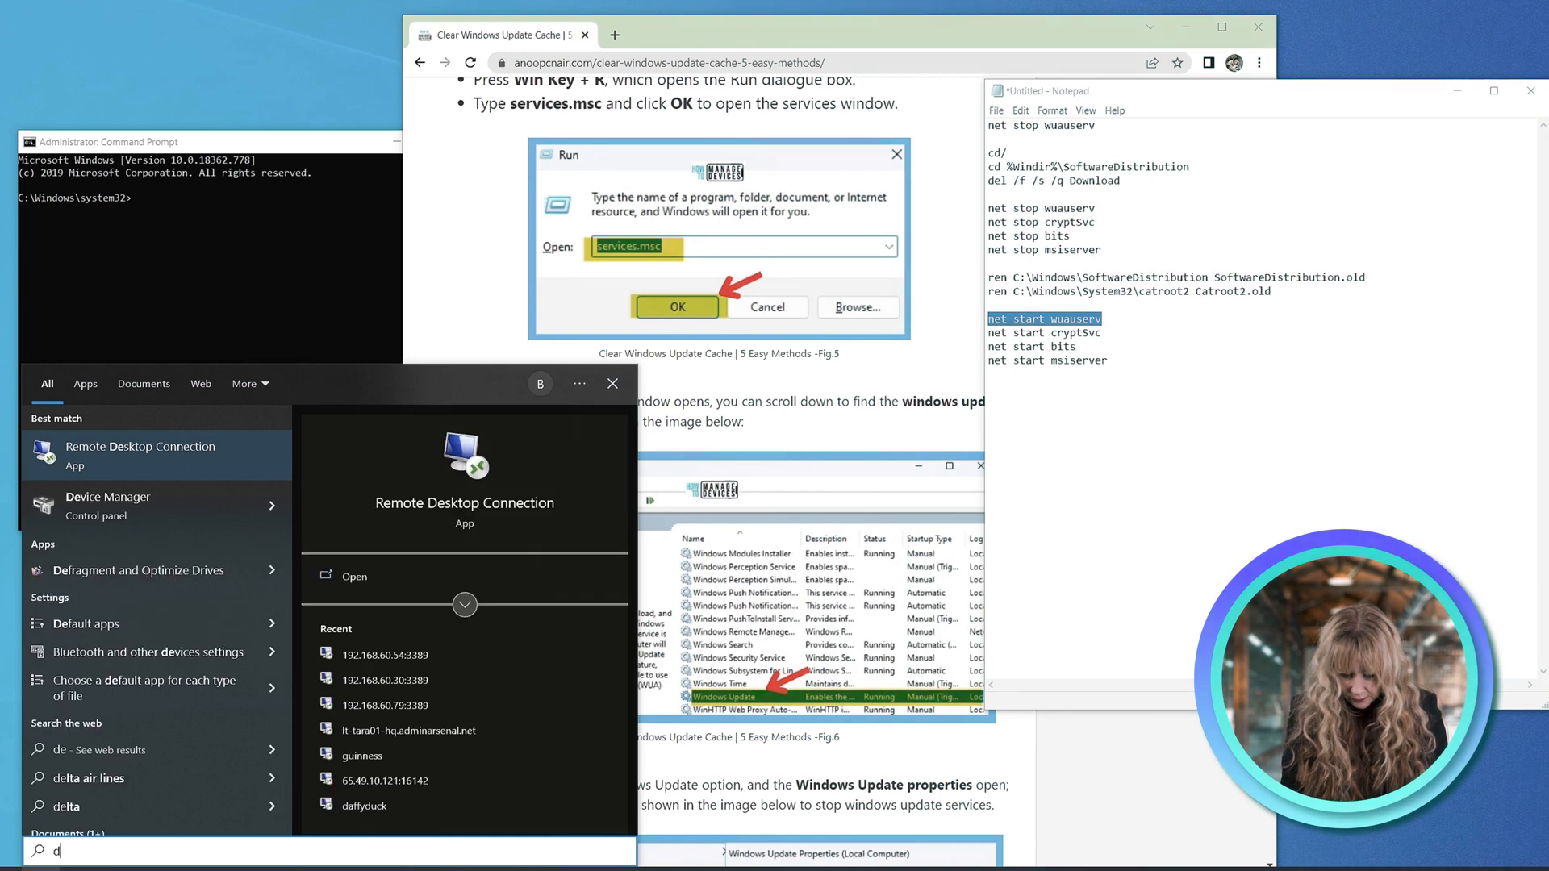
# Step: Launch Disk Cleanup and view the Windows Update Cleanup category details
pyautogui.write('isk Cleanup')
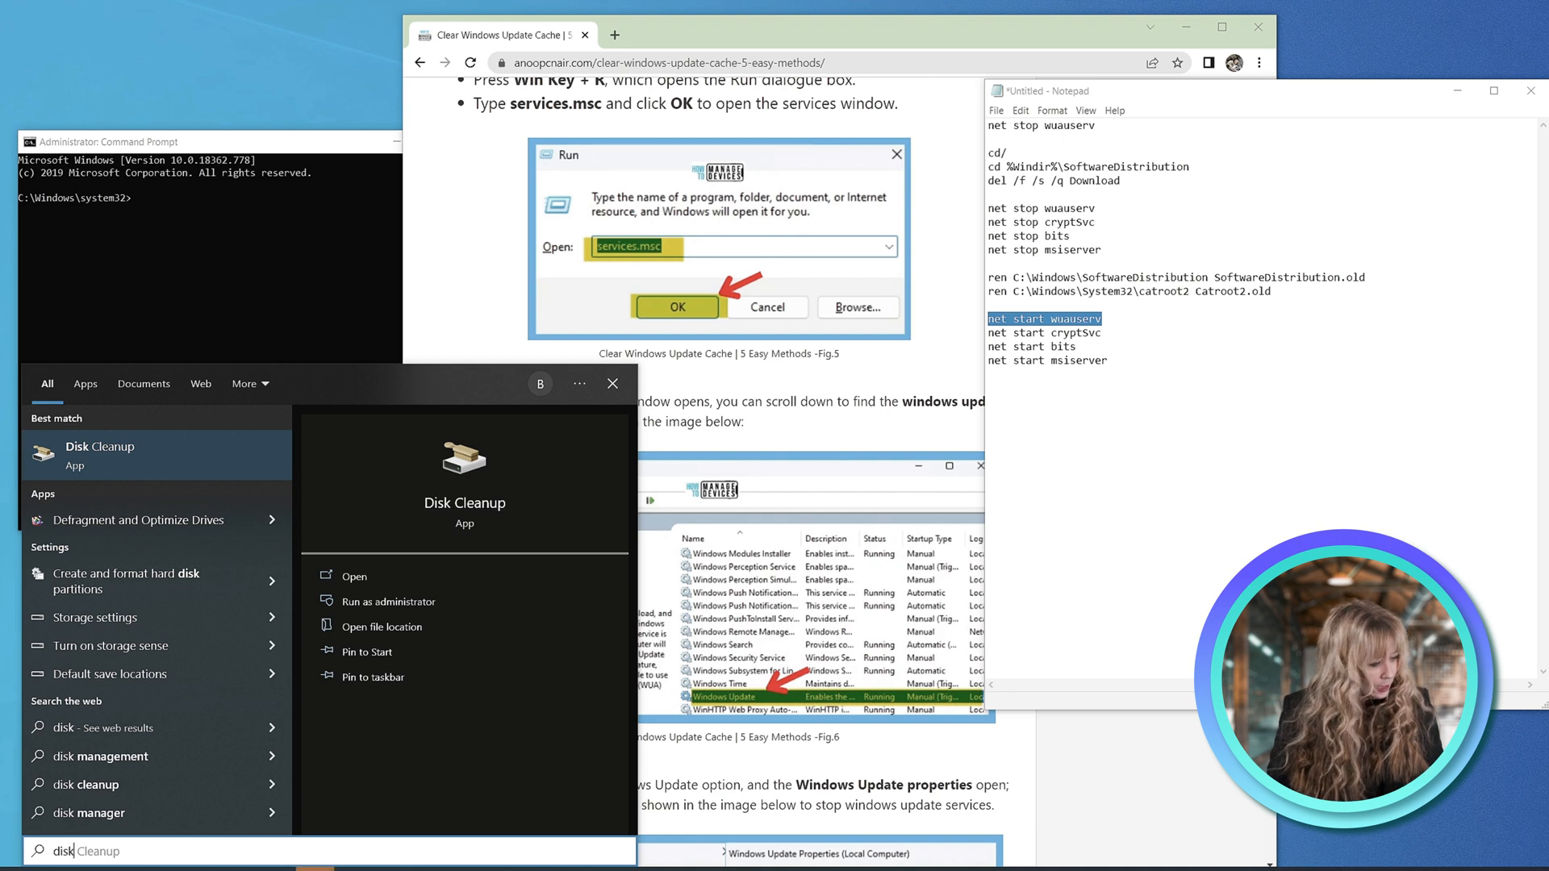
pyautogui.click(352, 576)
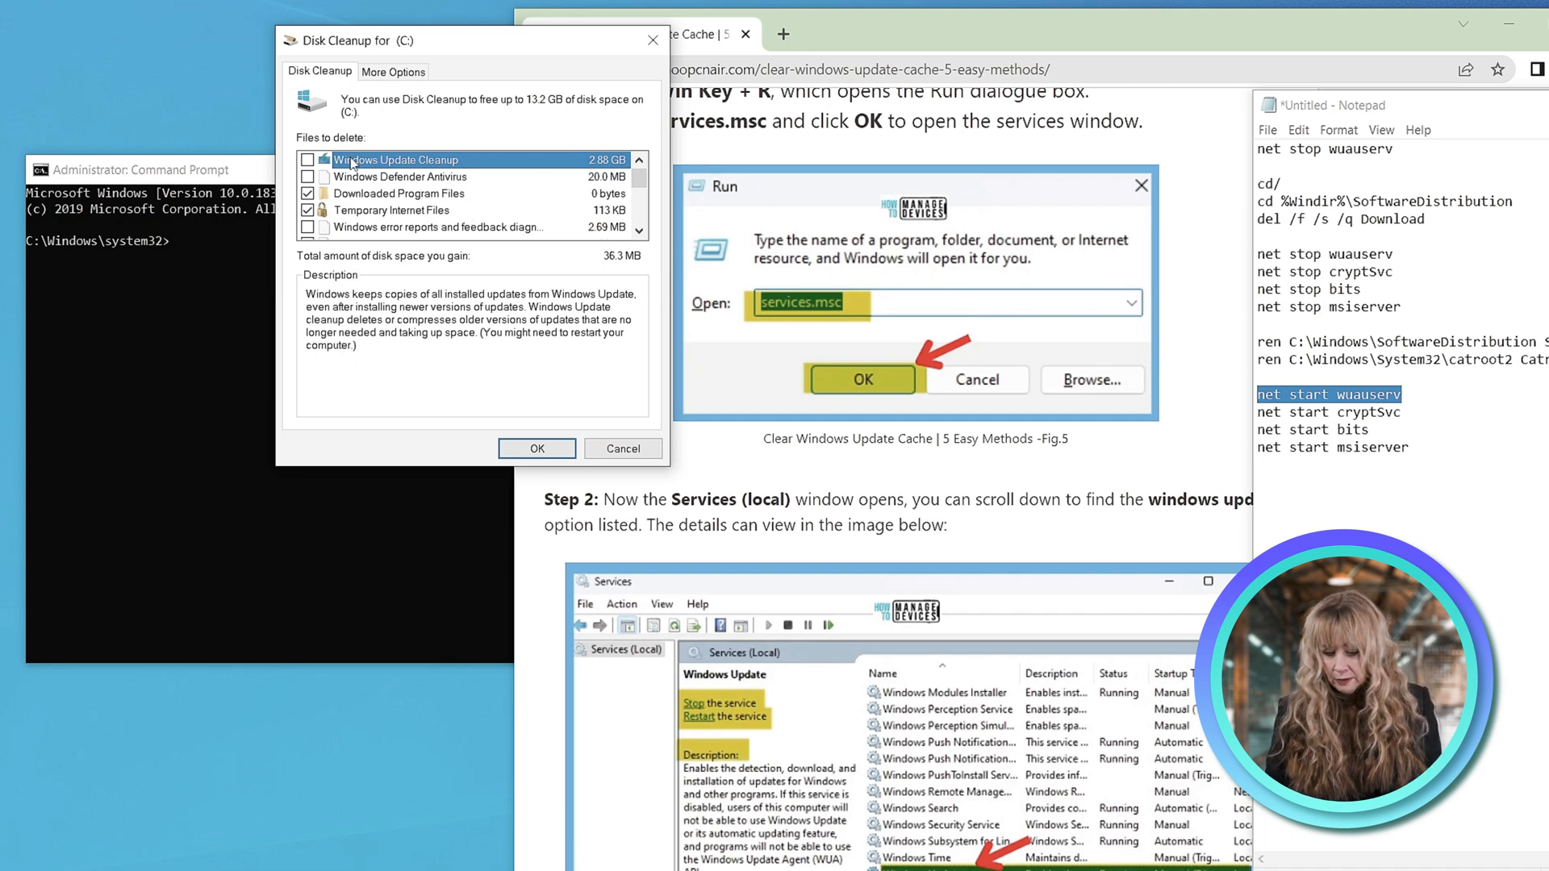
pyautogui.click(308, 159)
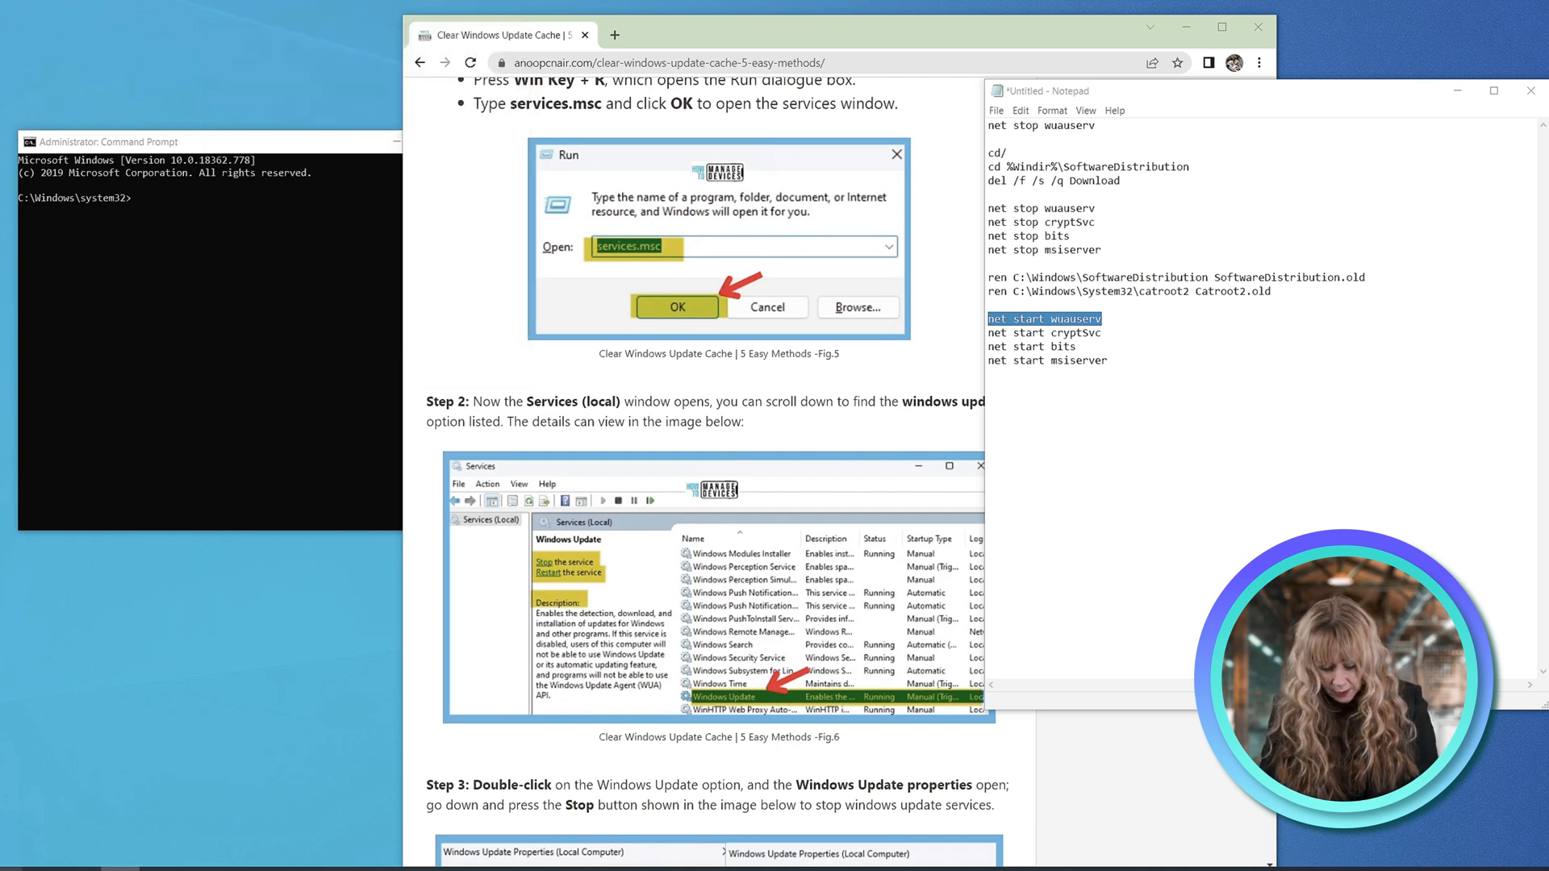
# Step: Open Services, select the stopped Windows Update service and show its context menu
pyautogui.click(39, 854)
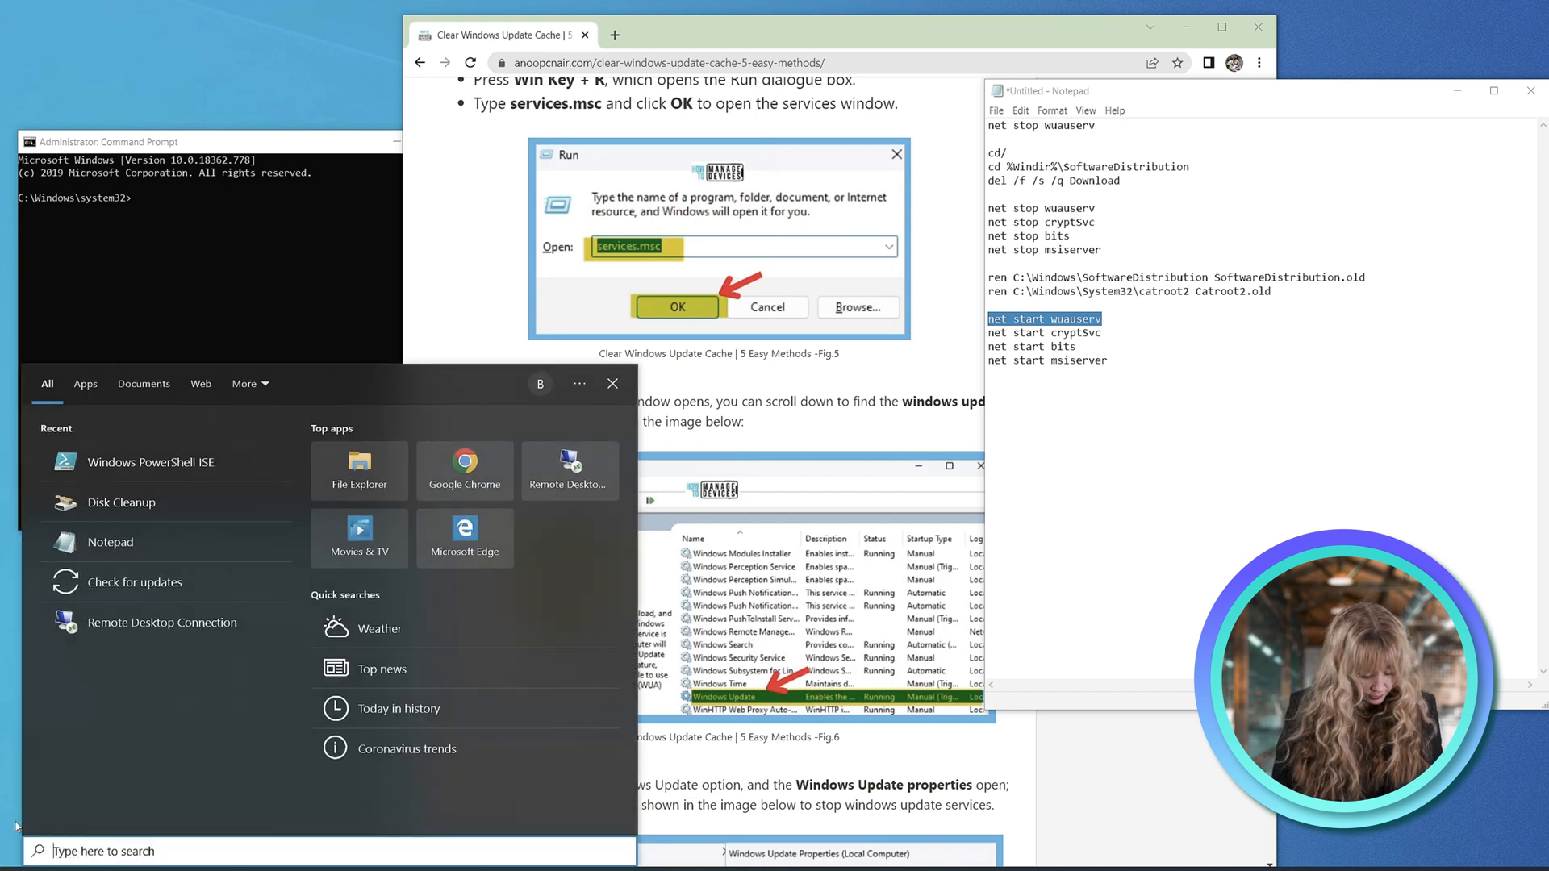
pyautogui.click(611, 383)
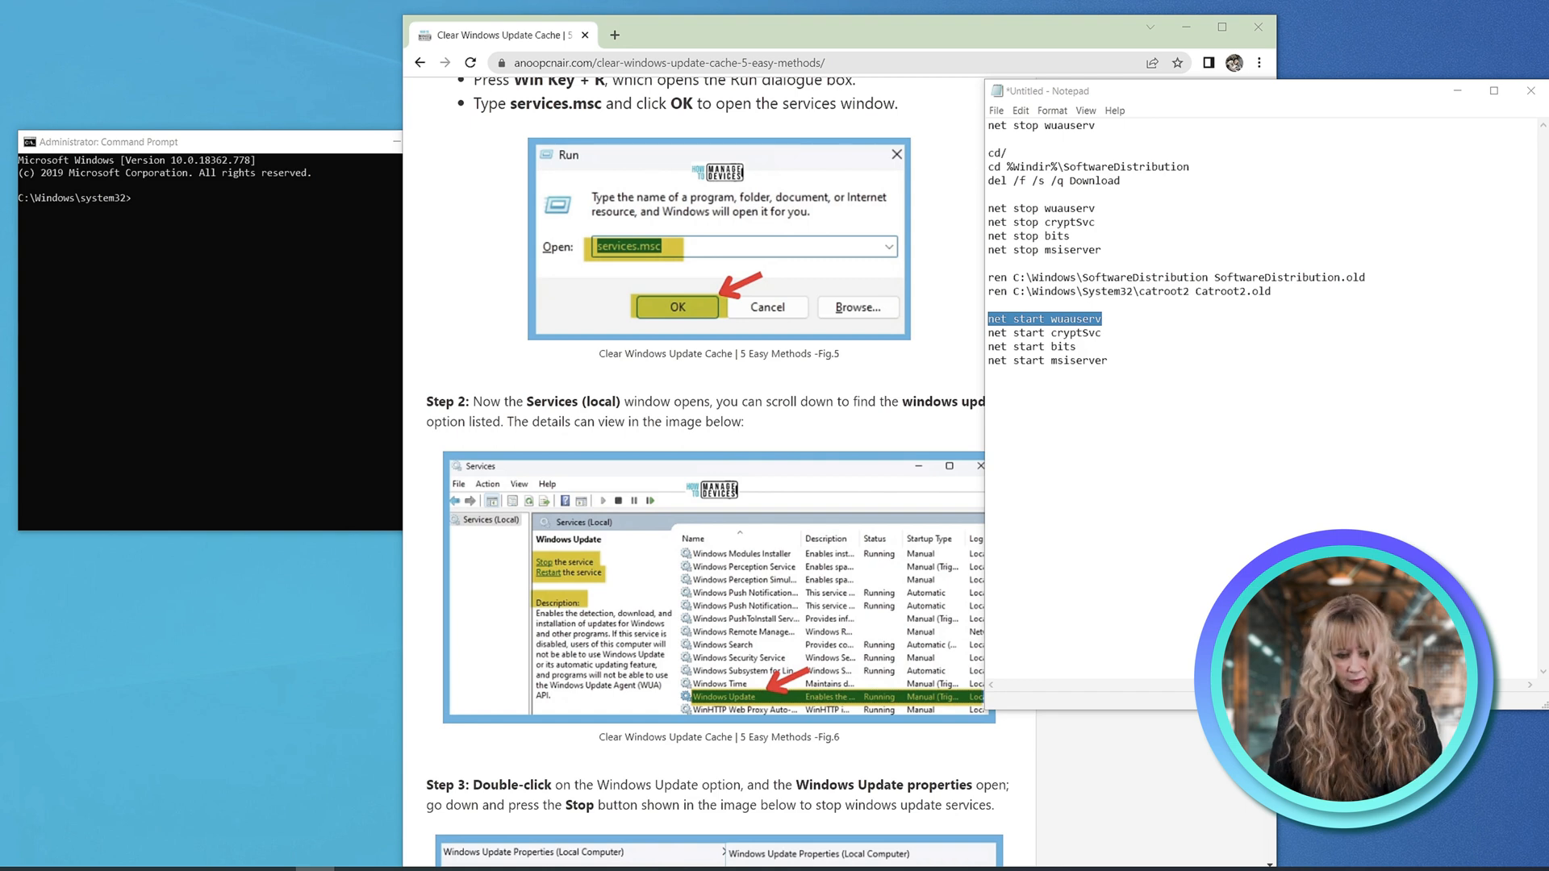
pyautogui.moveTo(643, 56)
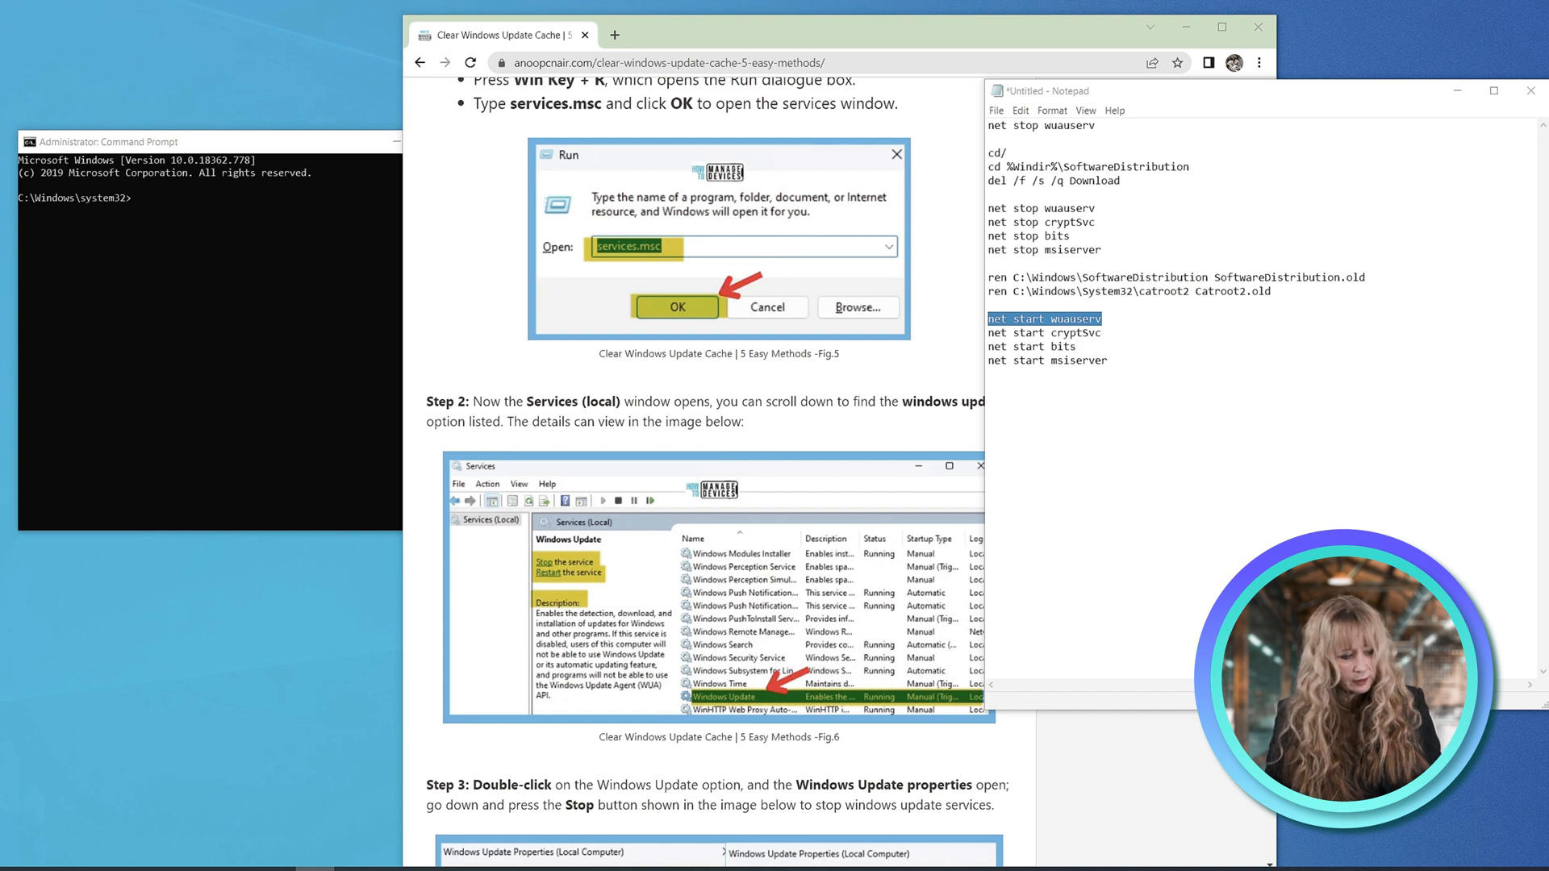
pyautogui.click(676, 307)
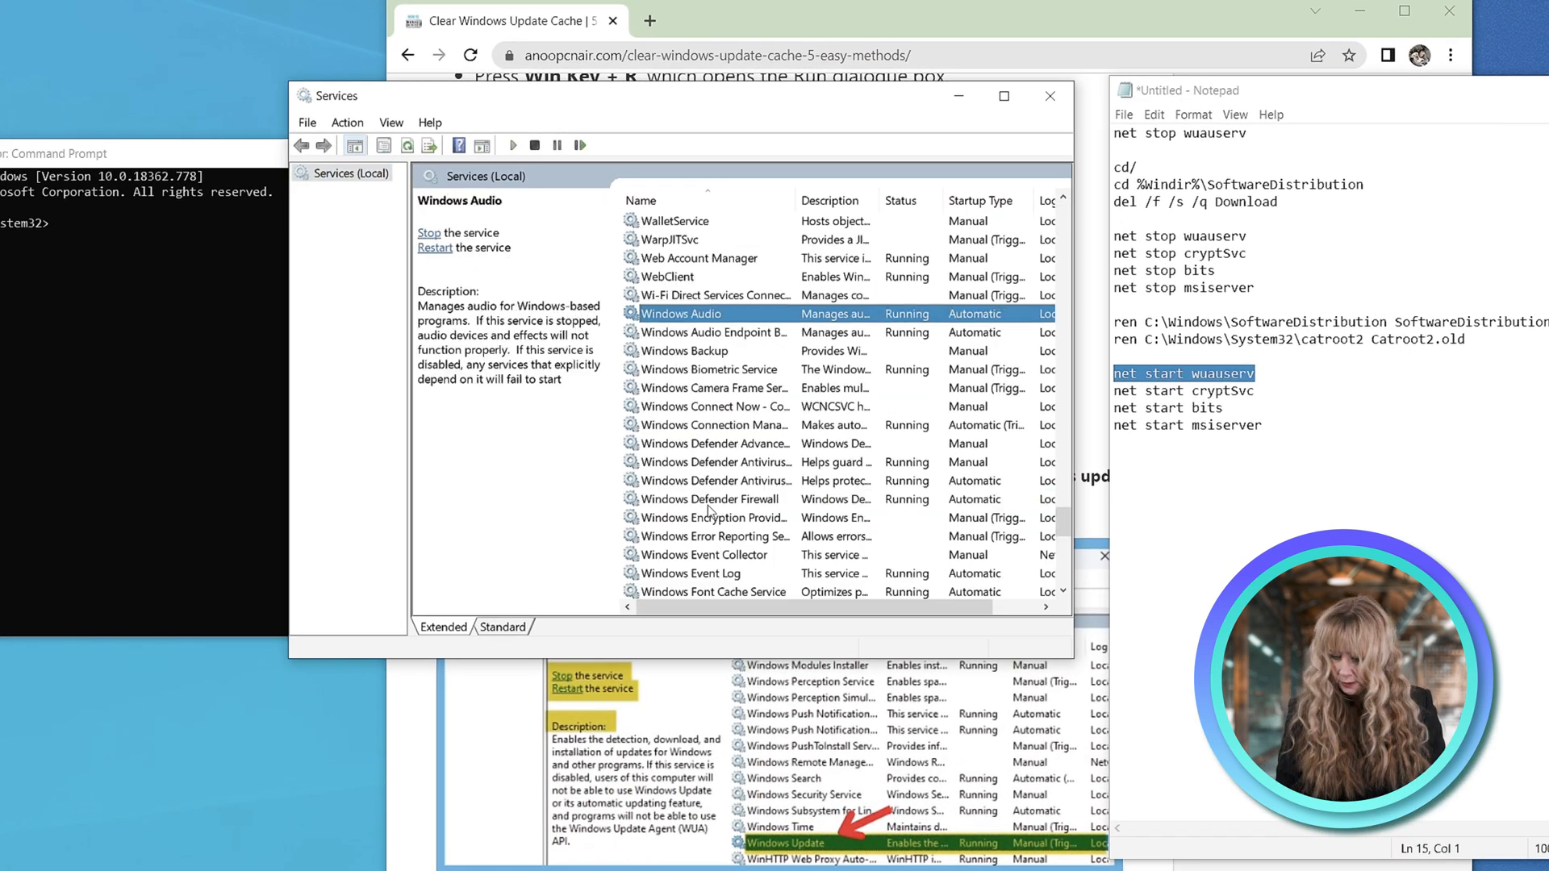
pyautogui.scroll(-3)
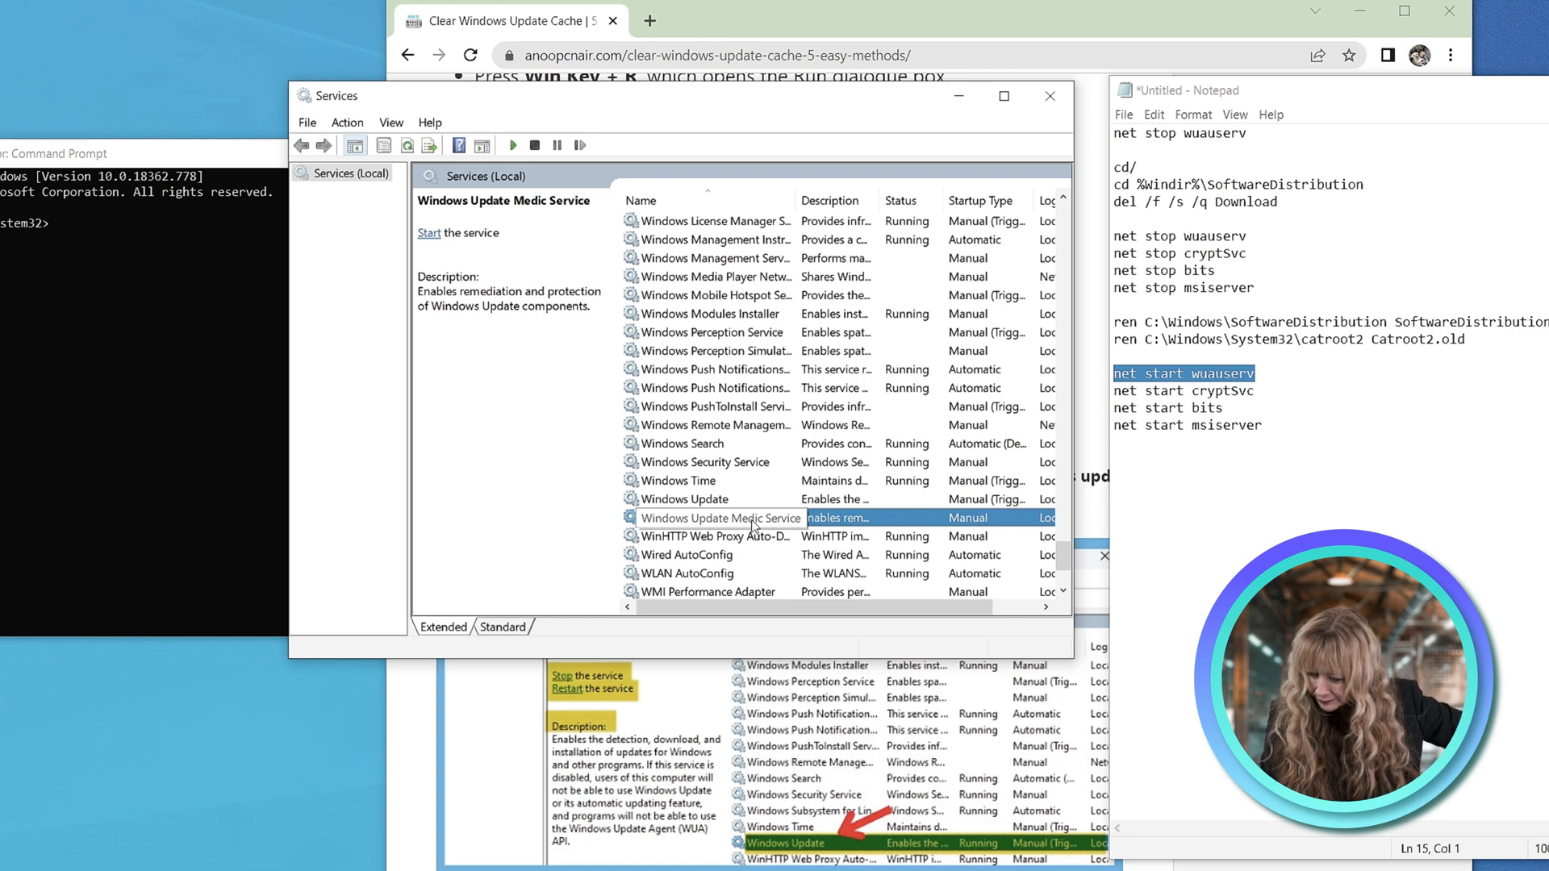
pyautogui.click(683, 498)
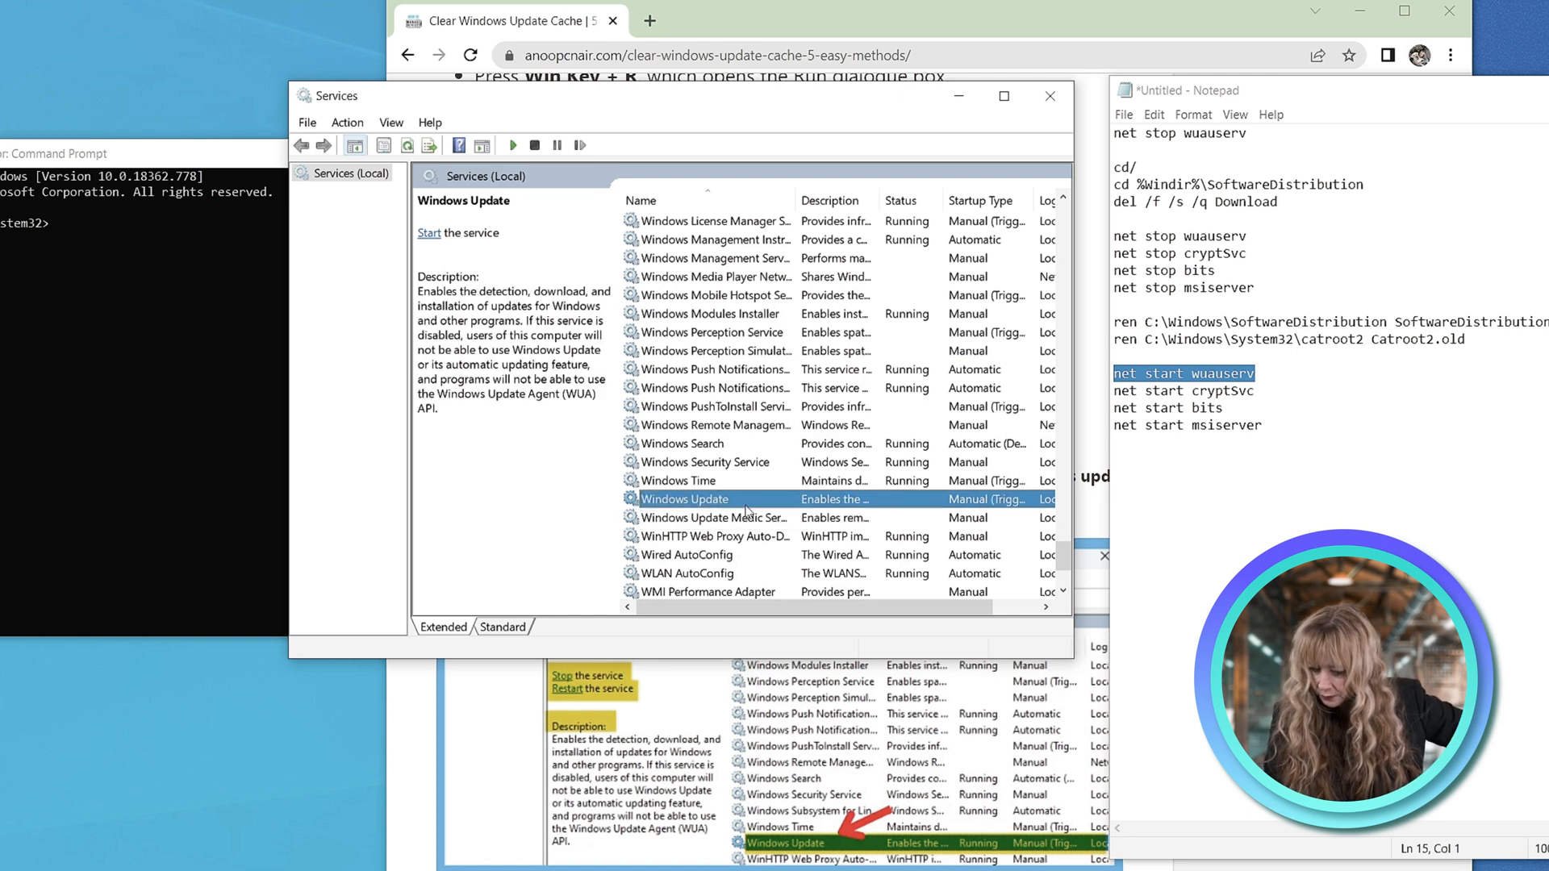
pyautogui.rightClick(686, 499)
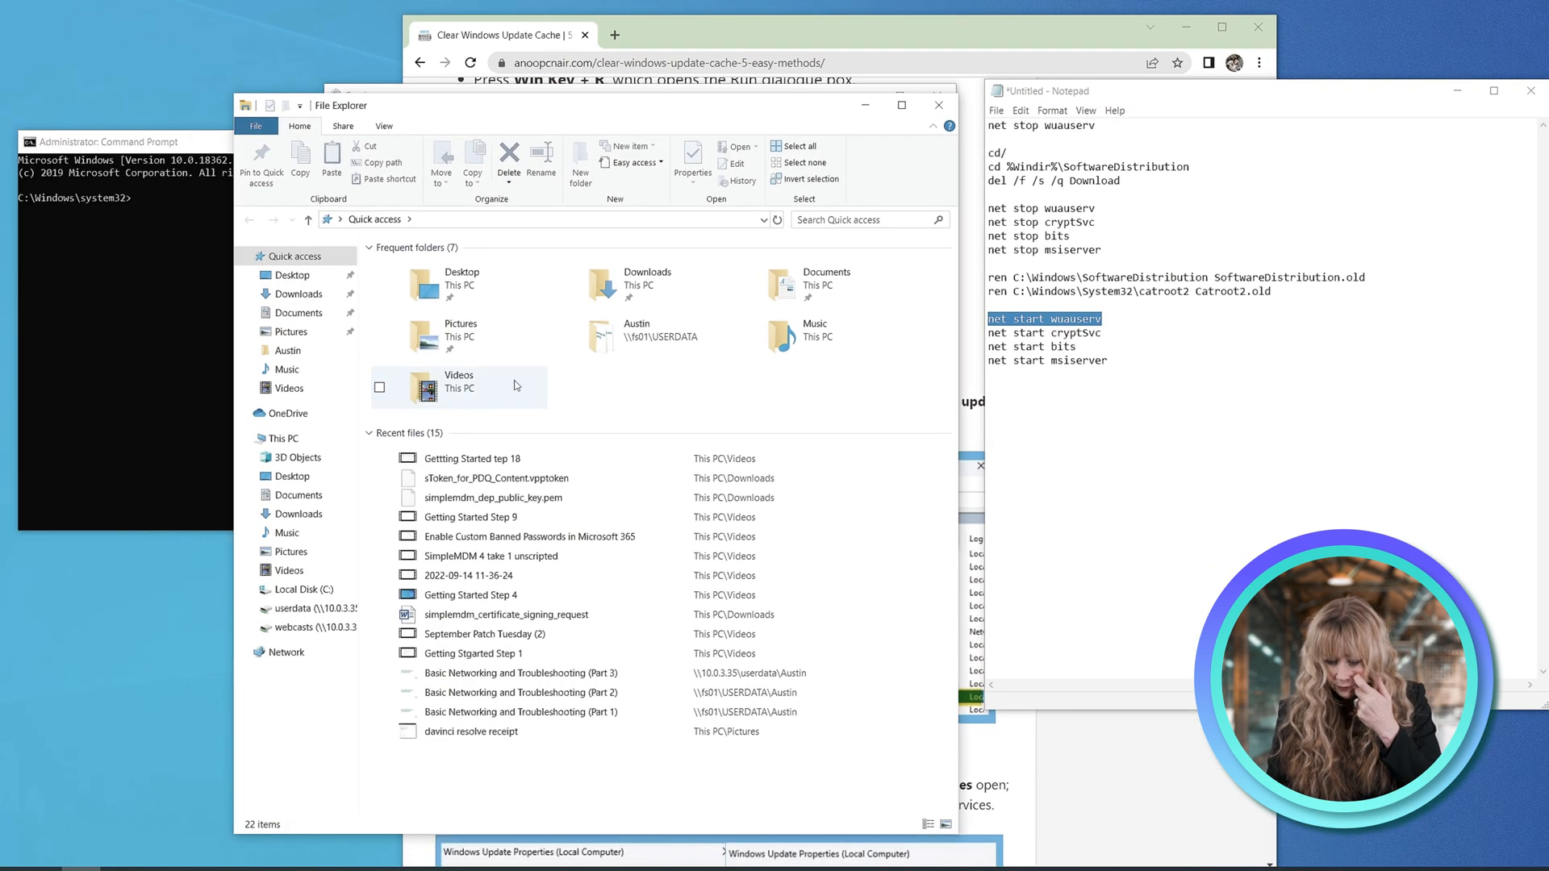
# Step: Browse from Local Disk (C:) through Windows and SoftwareDistribution into Download
pyautogui.click(315, 589)
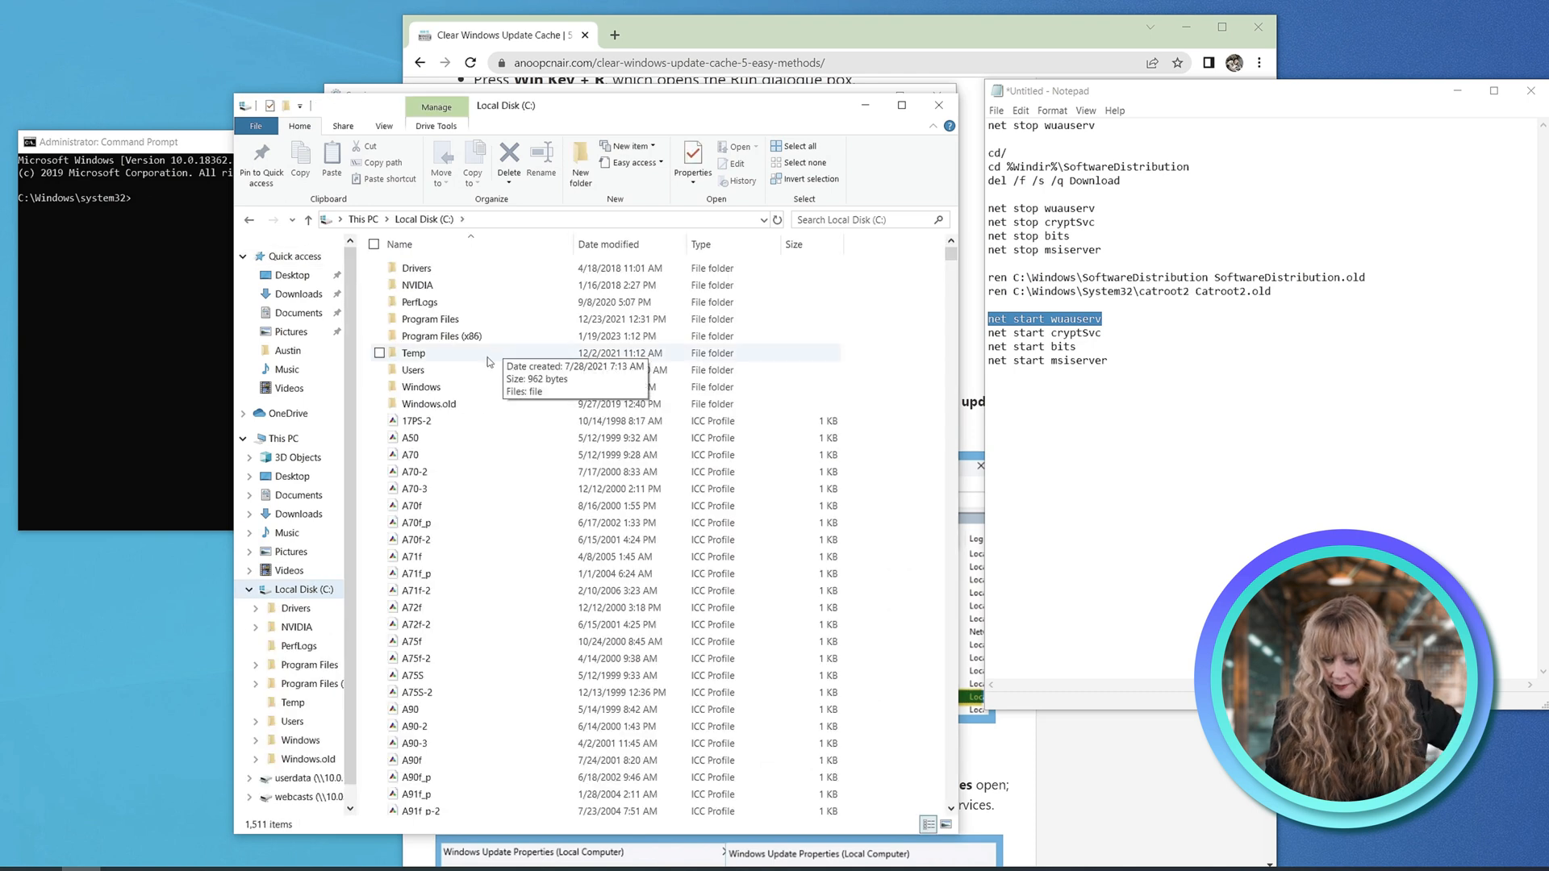
pyautogui.doubleClick(422, 387)
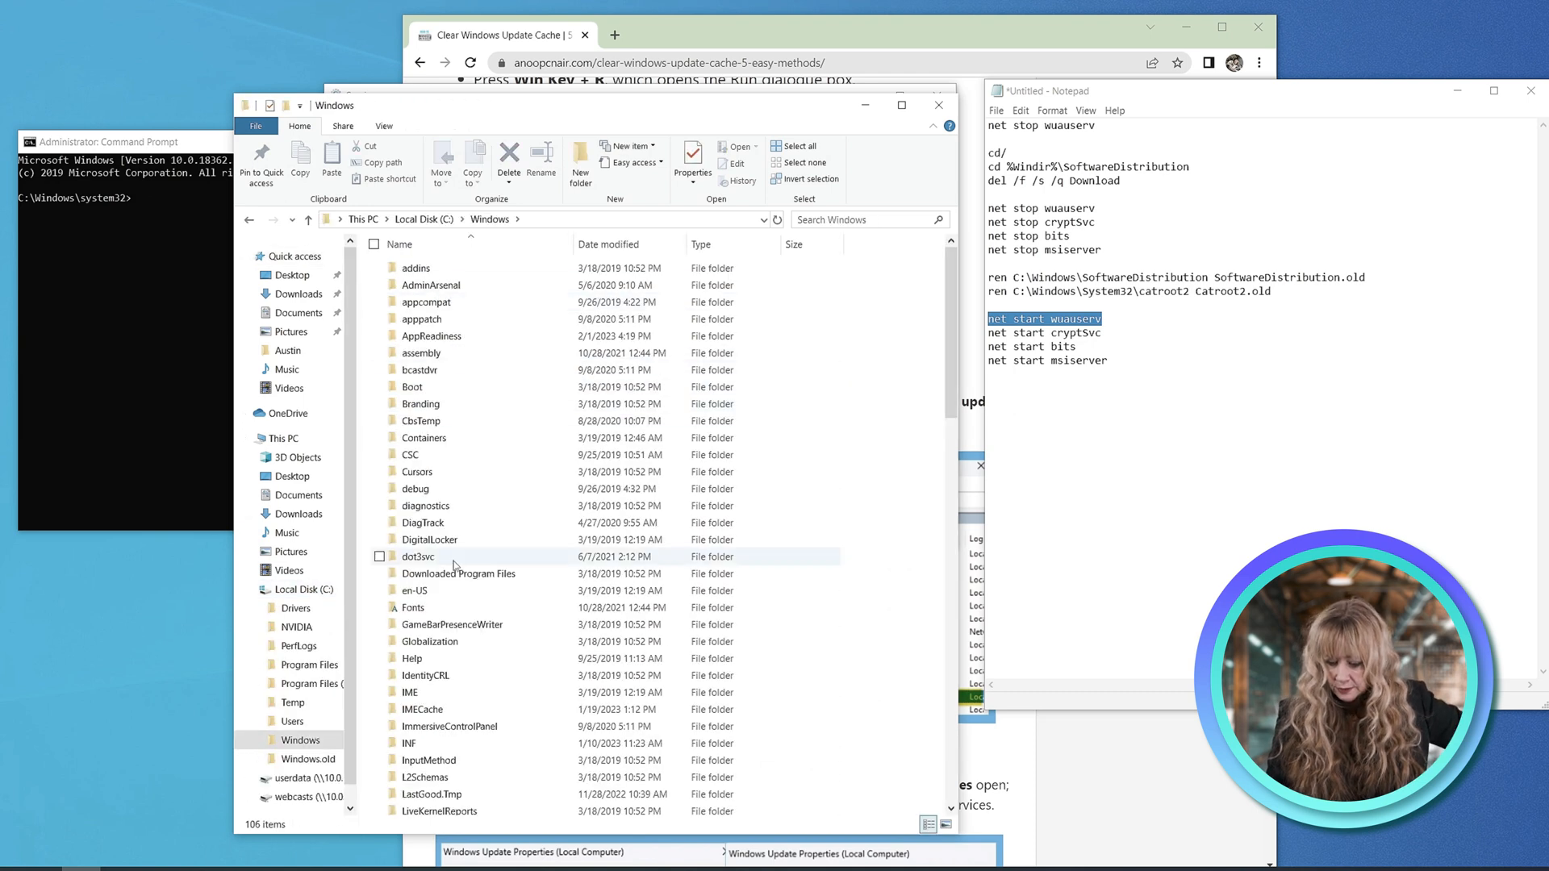
pyautogui.scroll(-3)
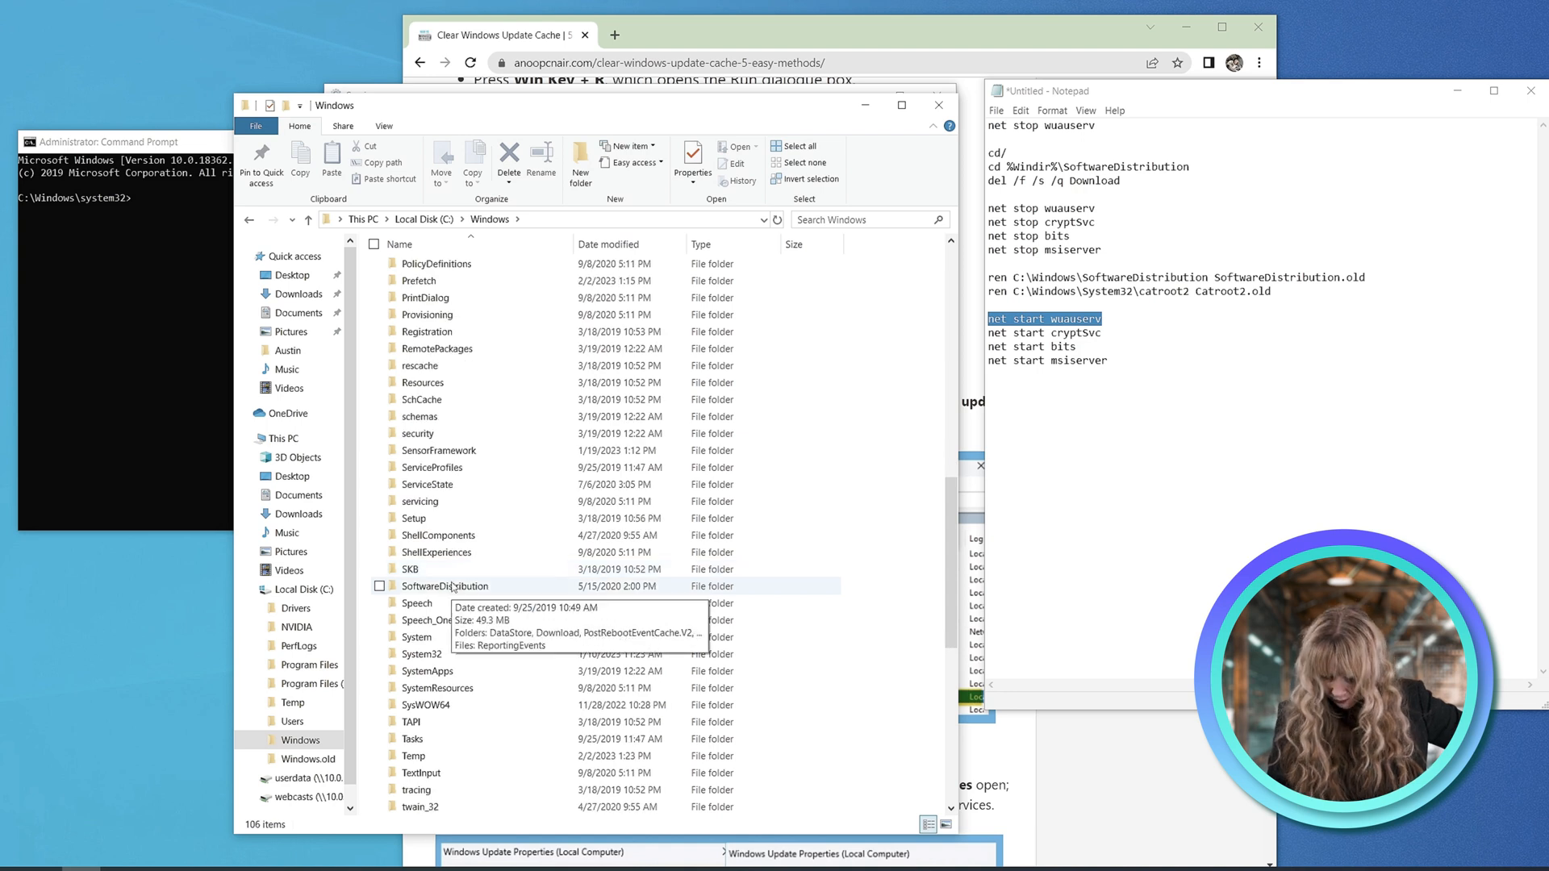
pyautogui.doubleClick(444, 586)
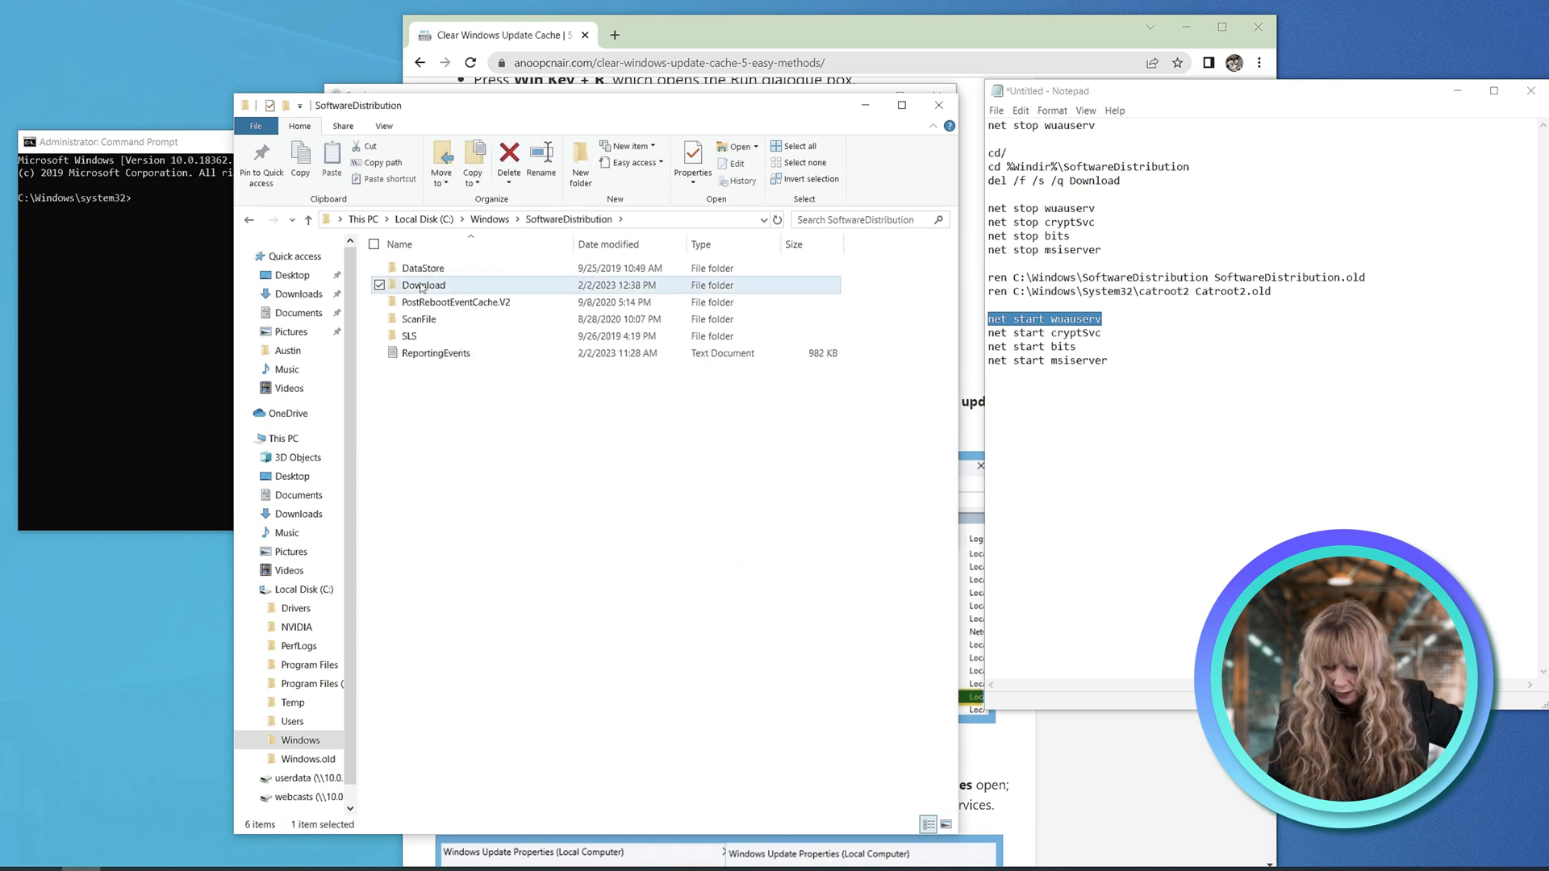
pyautogui.doubleClick(424, 285)
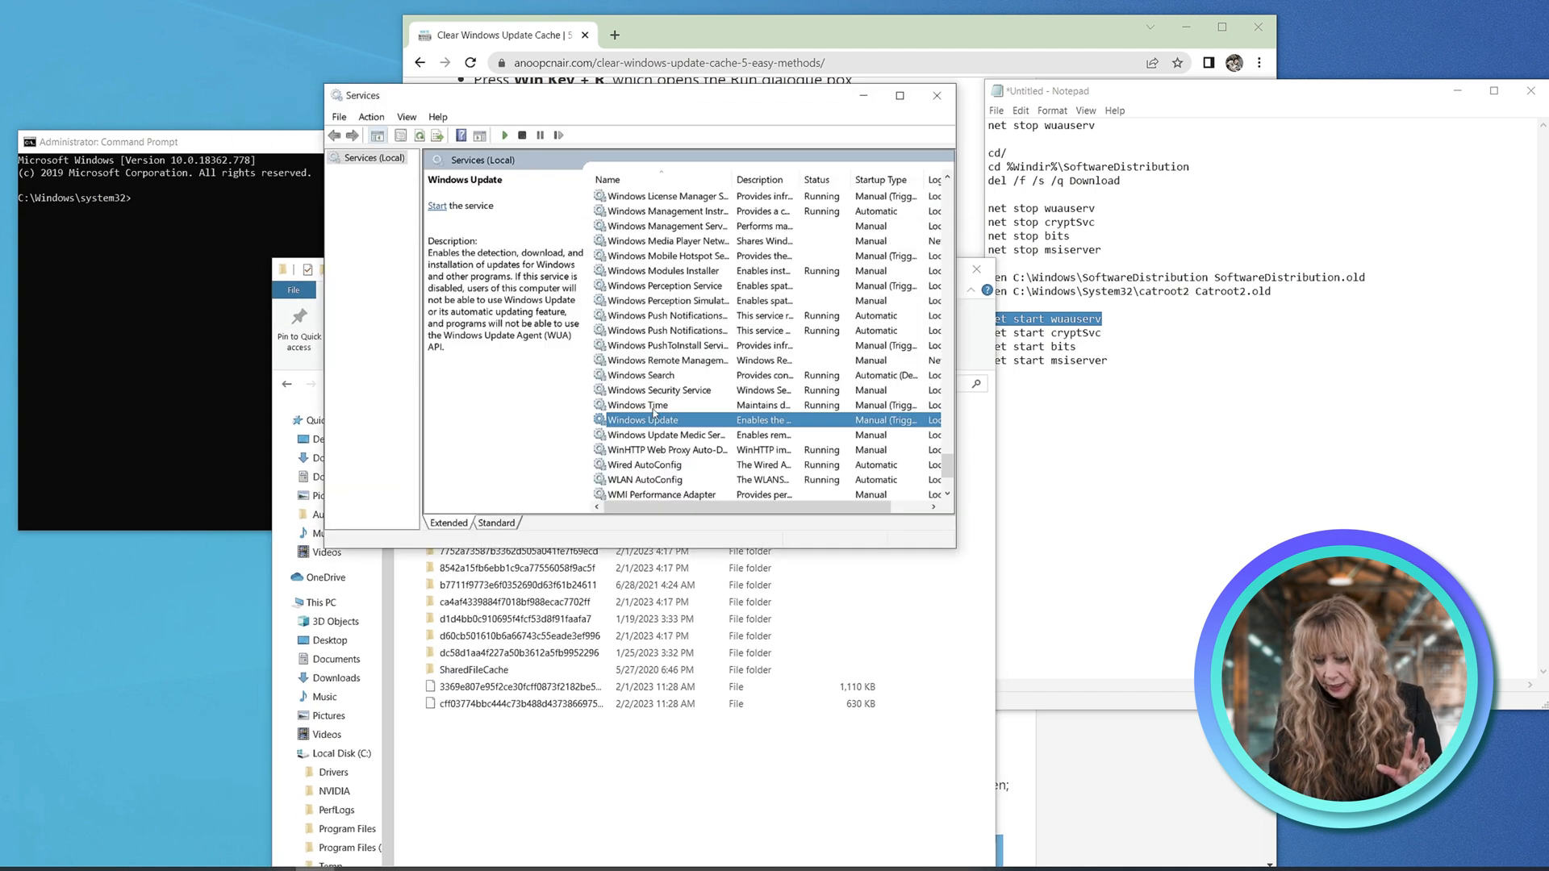
pyautogui.rightClick(652, 420)
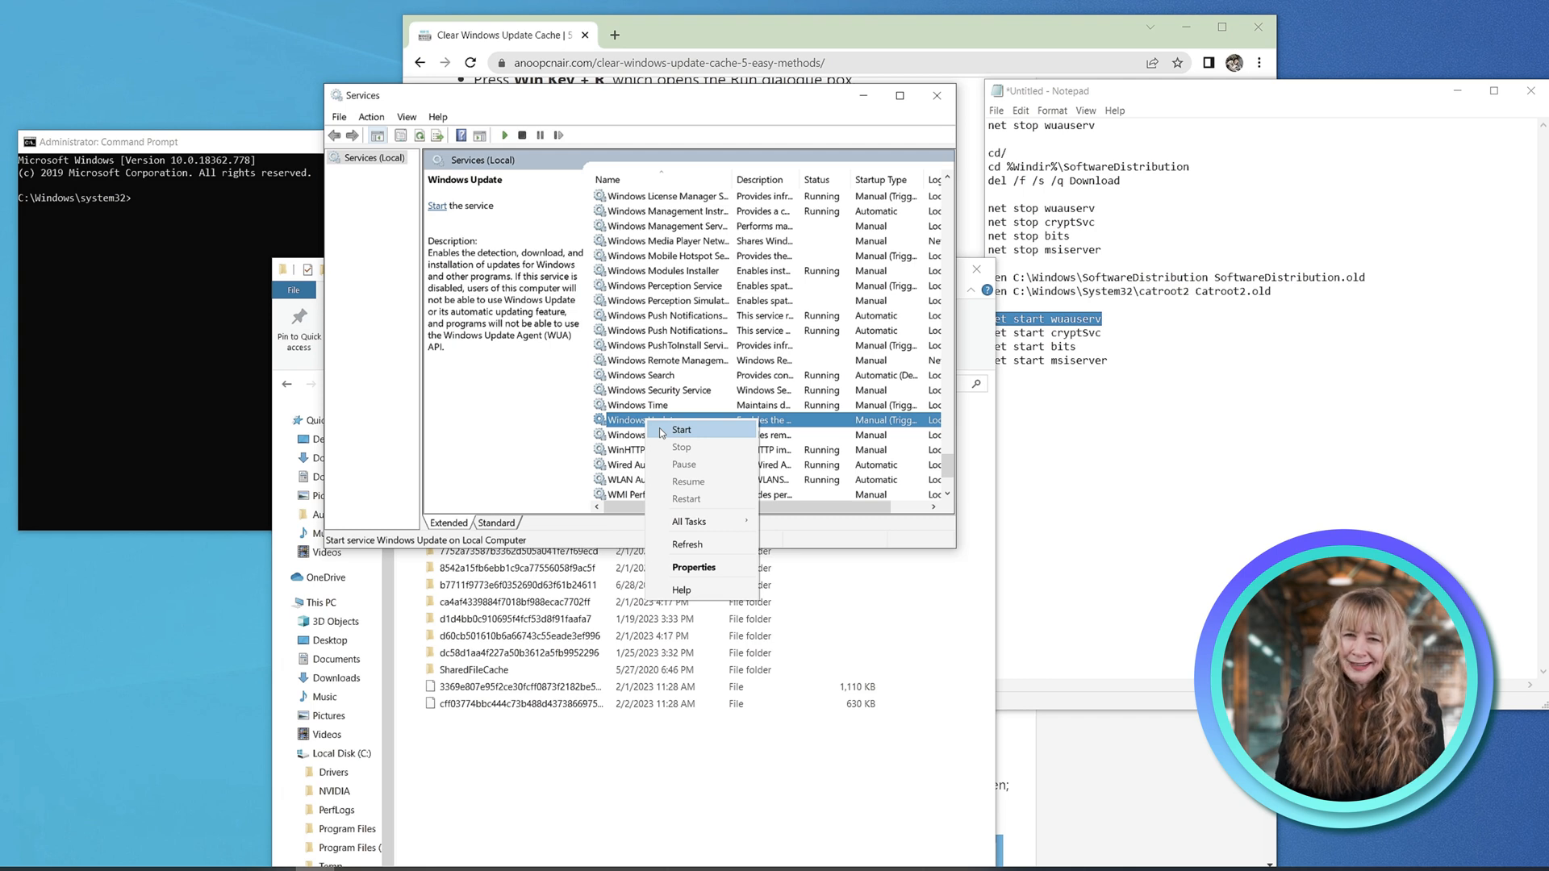
pyautogui.moveTo(745, 520)
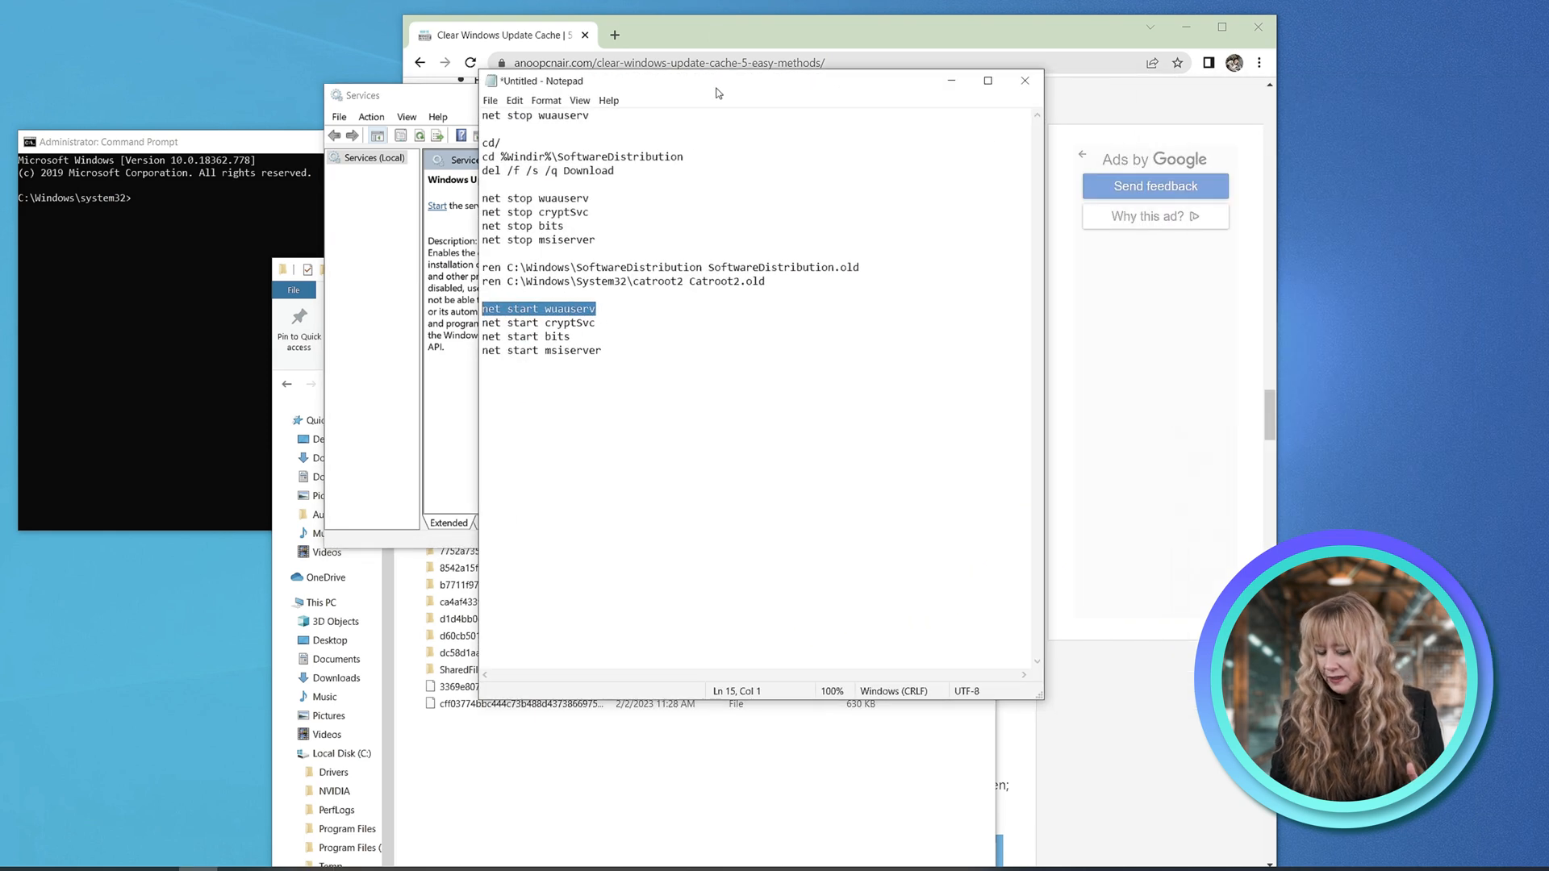
# Step: Search Start for cmd and run Command Prompt as administrator
pyautogui.click(39, 853)
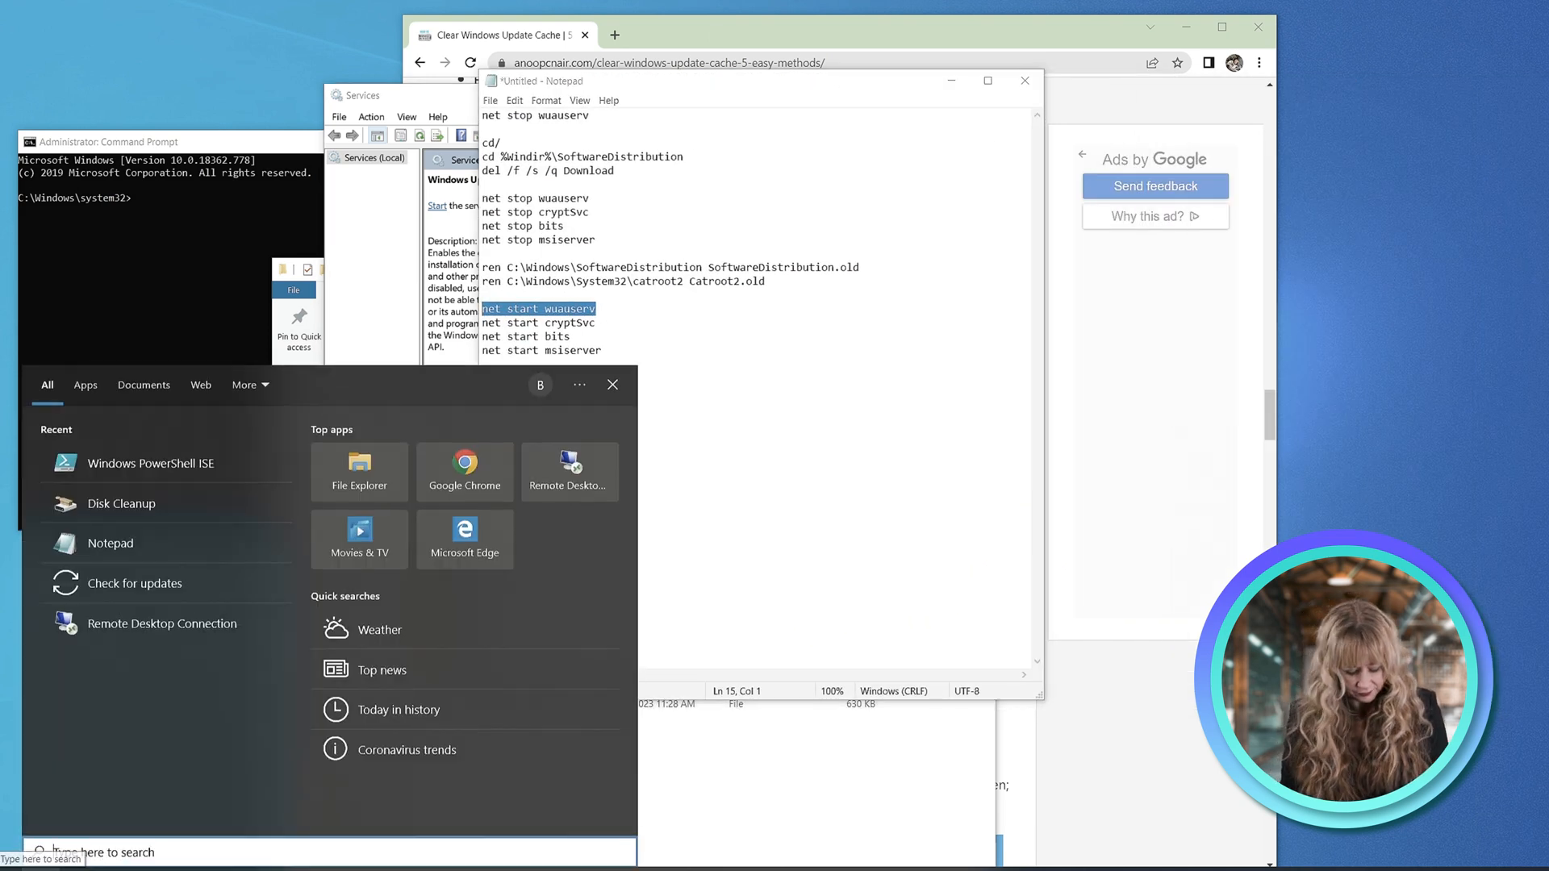
pyautogui.write('cmd')
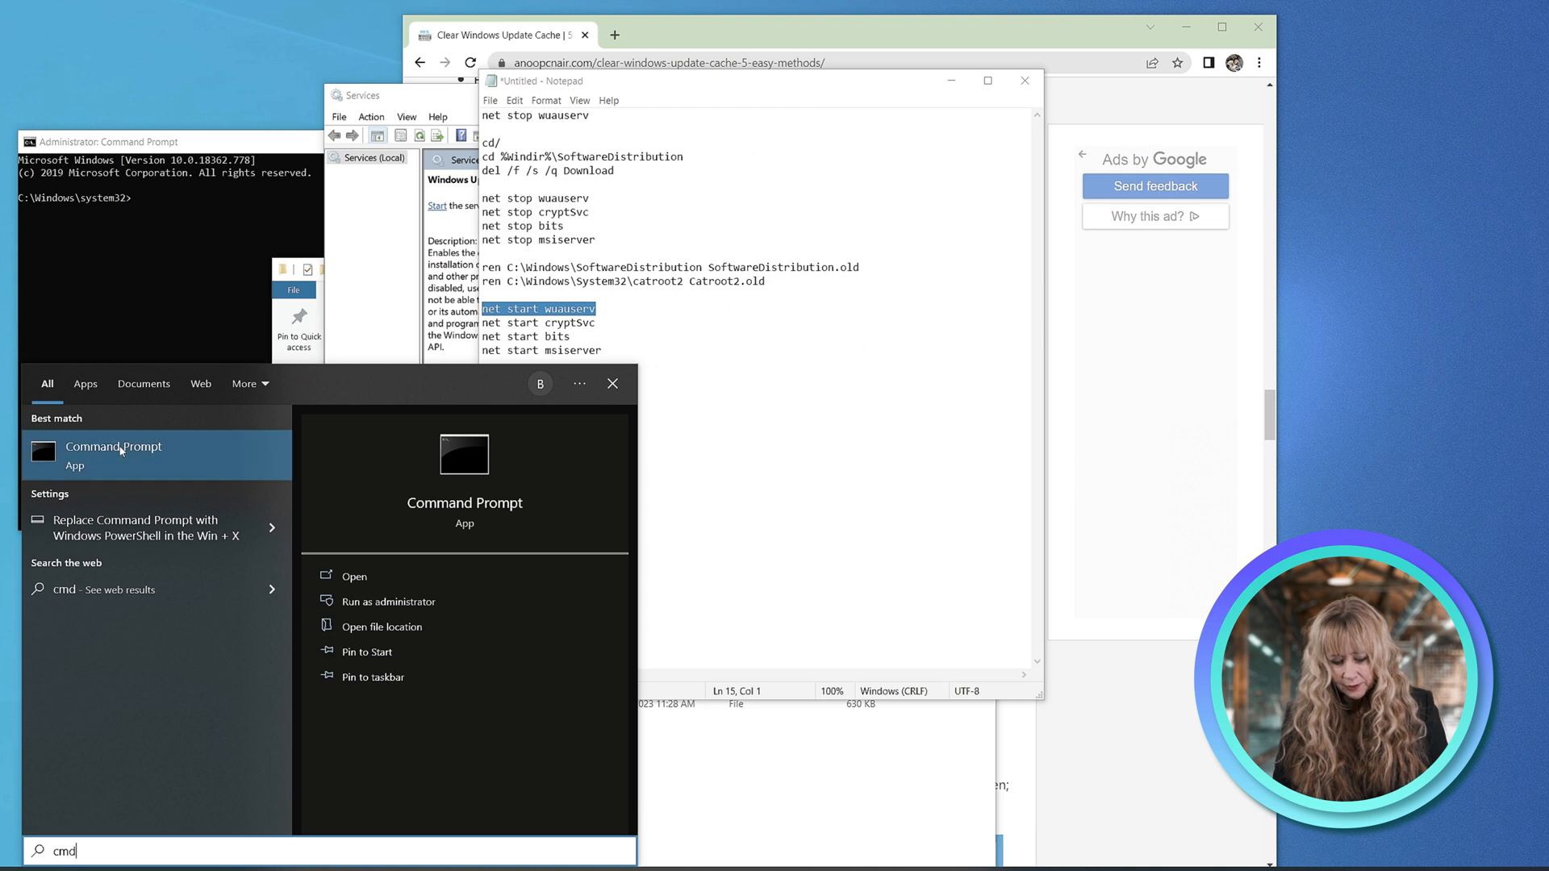
pyautogui.rightClick(113, 454)
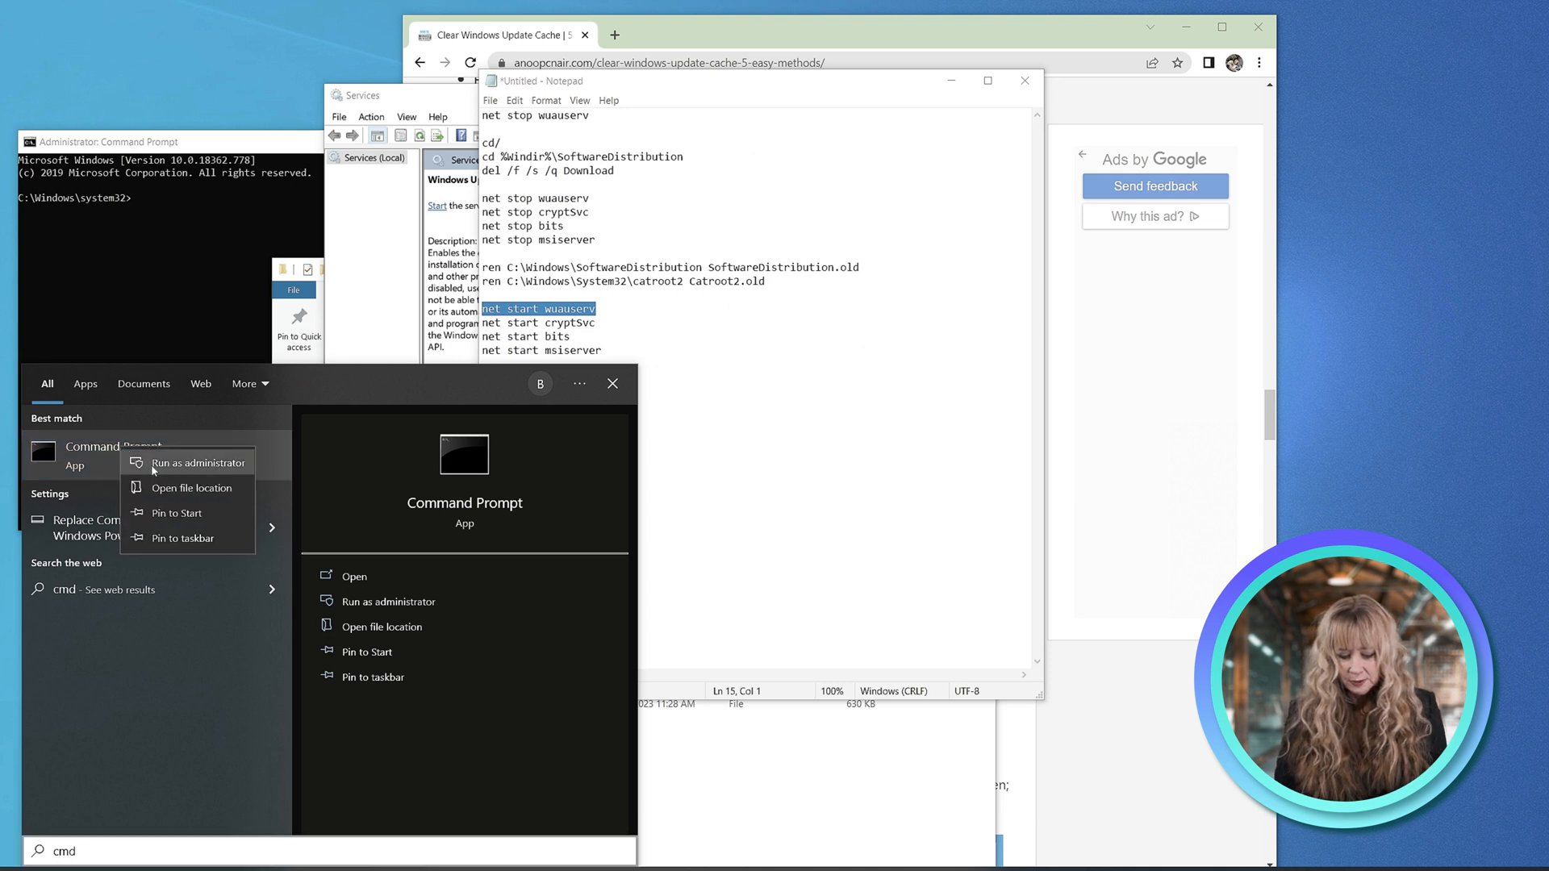
pyautogui.click(722, 133)
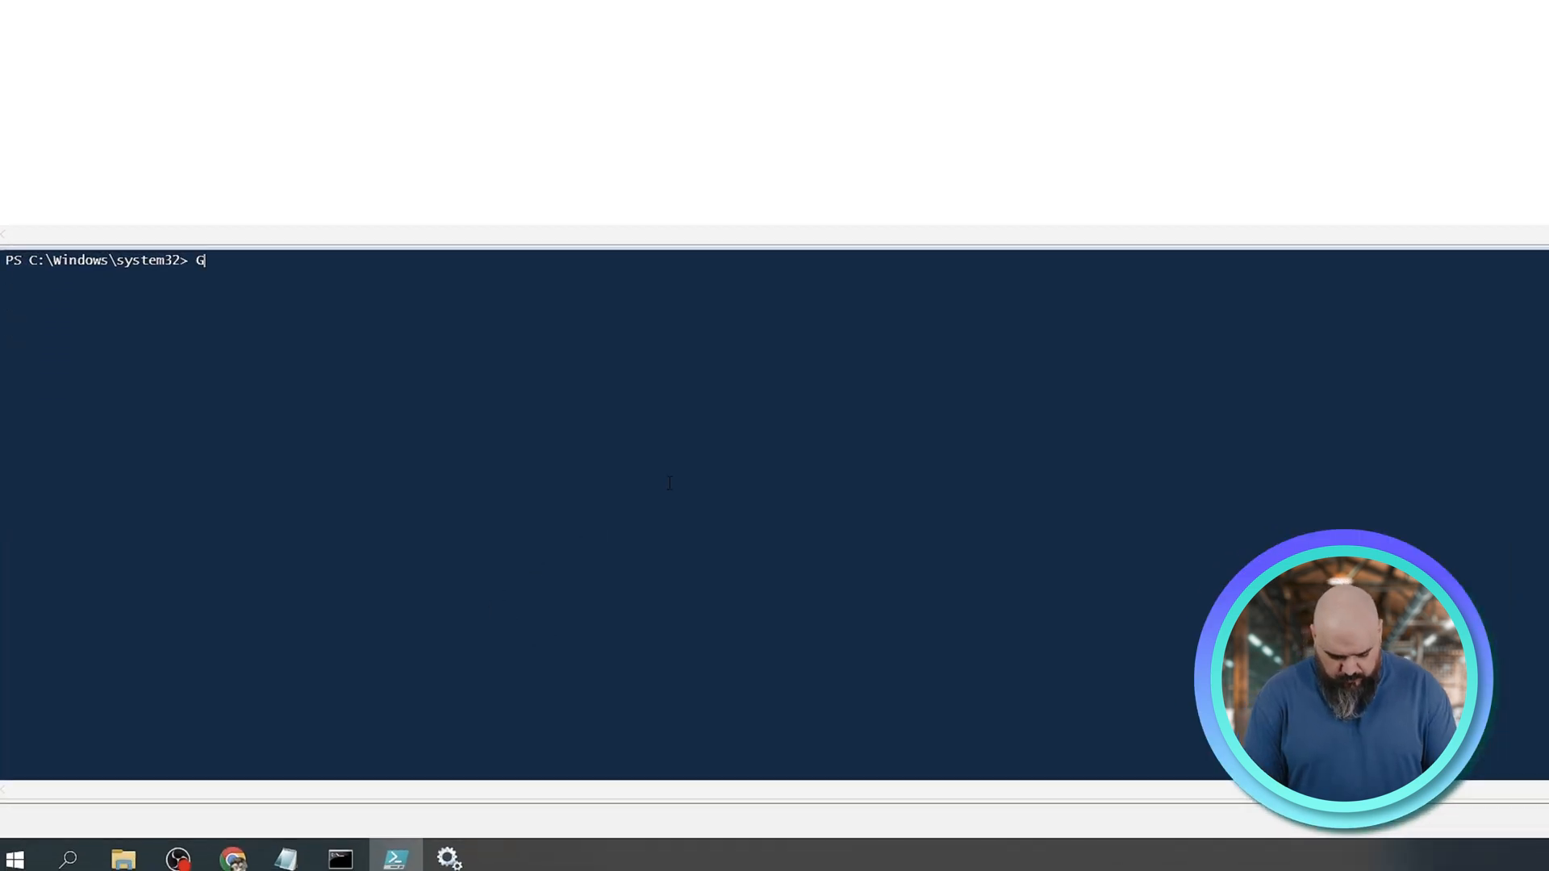
# Step: Run Get-ChildItem -Path $env:windir to list the Windows folder
pyautogui.write('et-ChildItem |')
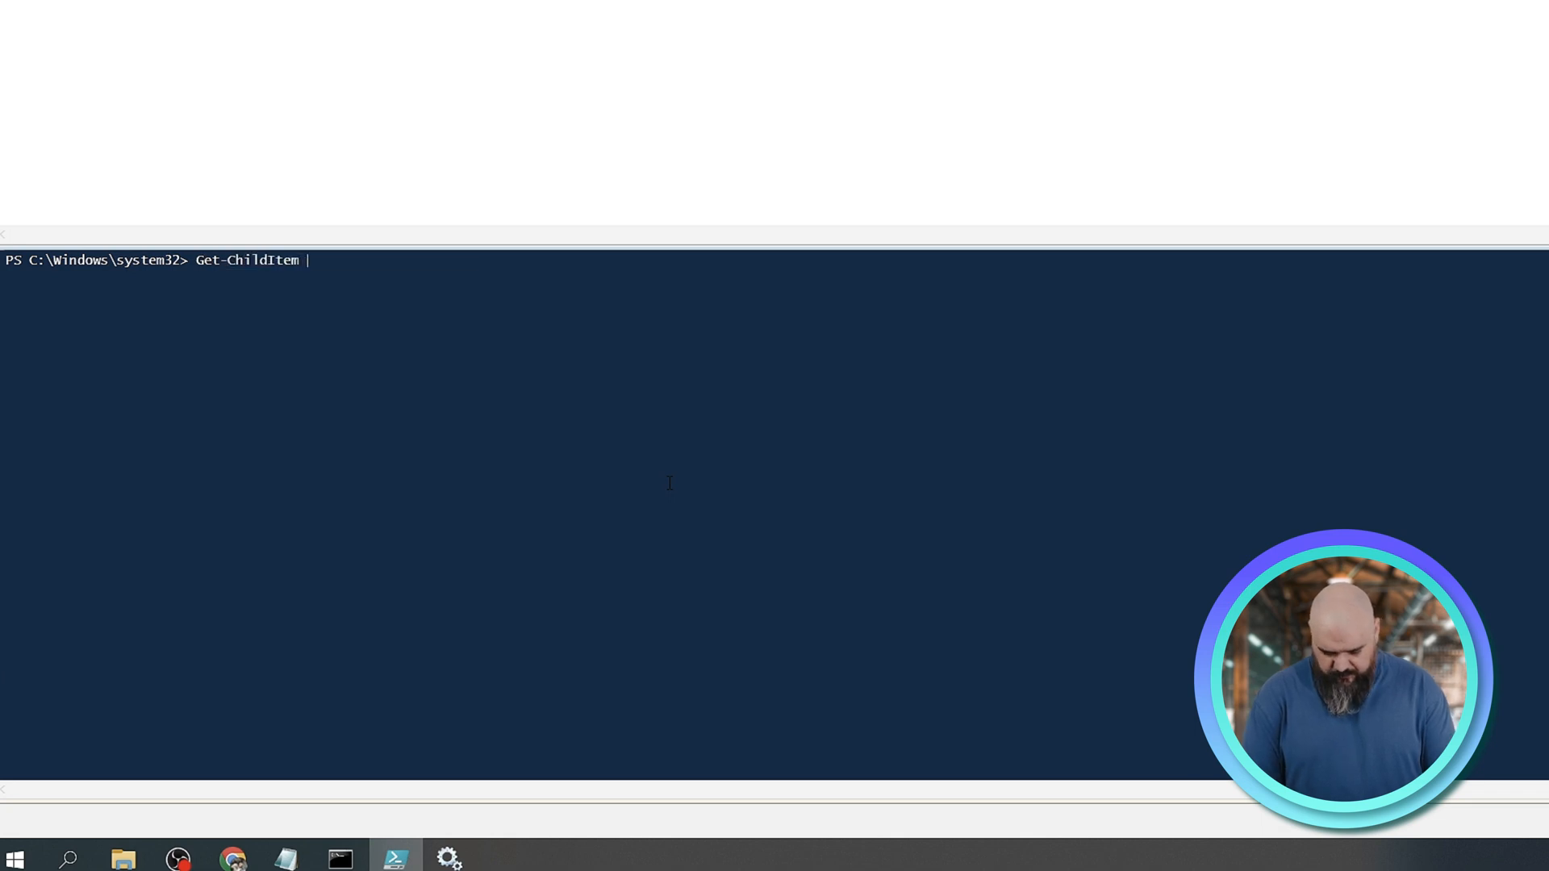
pyautogui.write('-Path')
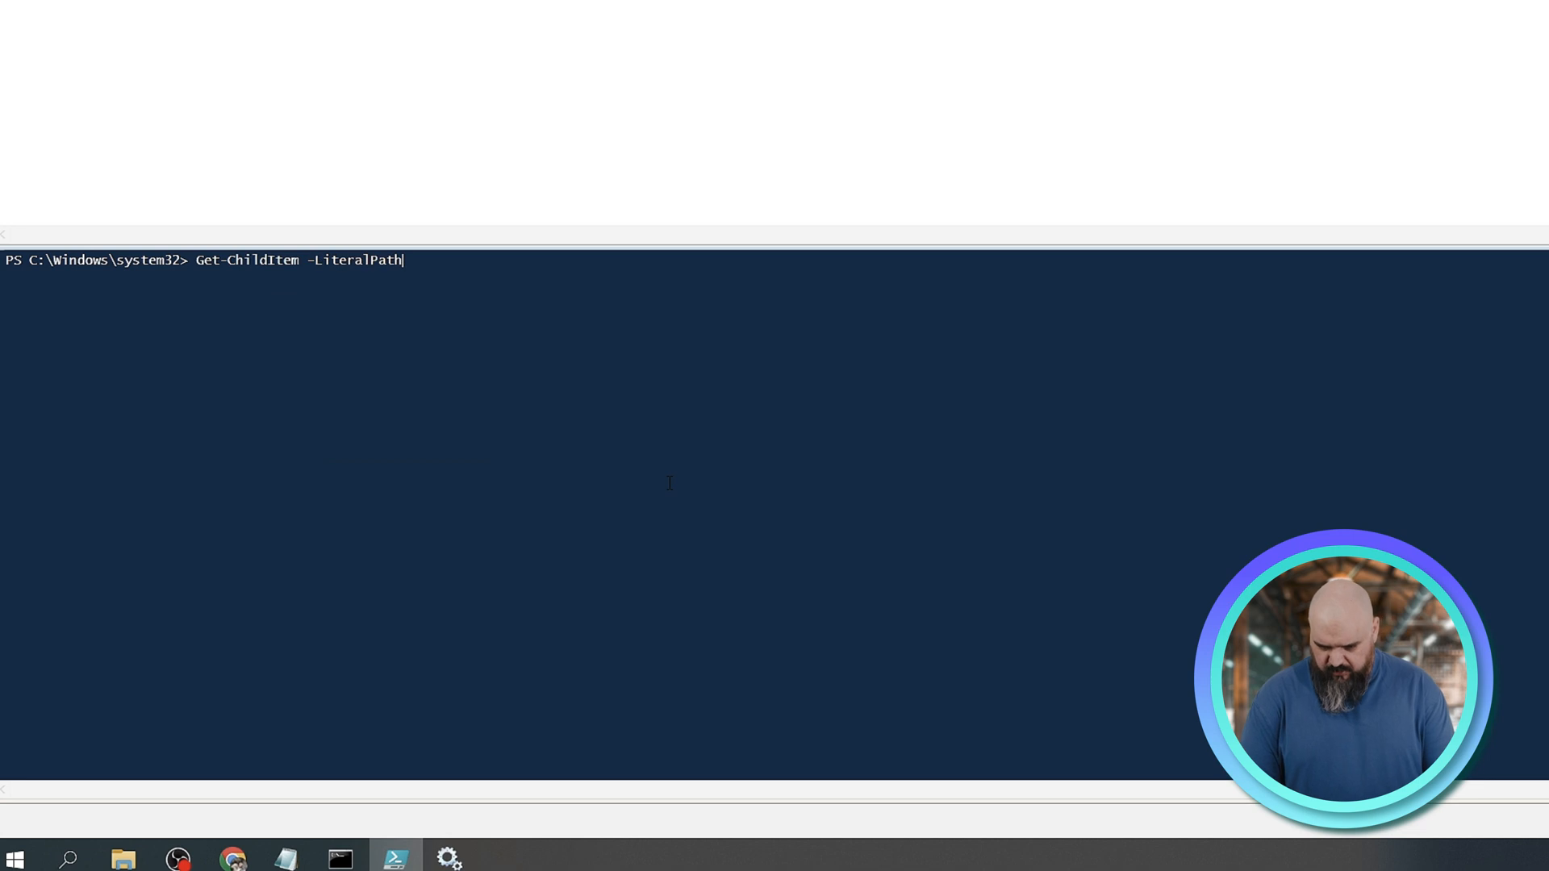
pyautogui.write('$e')
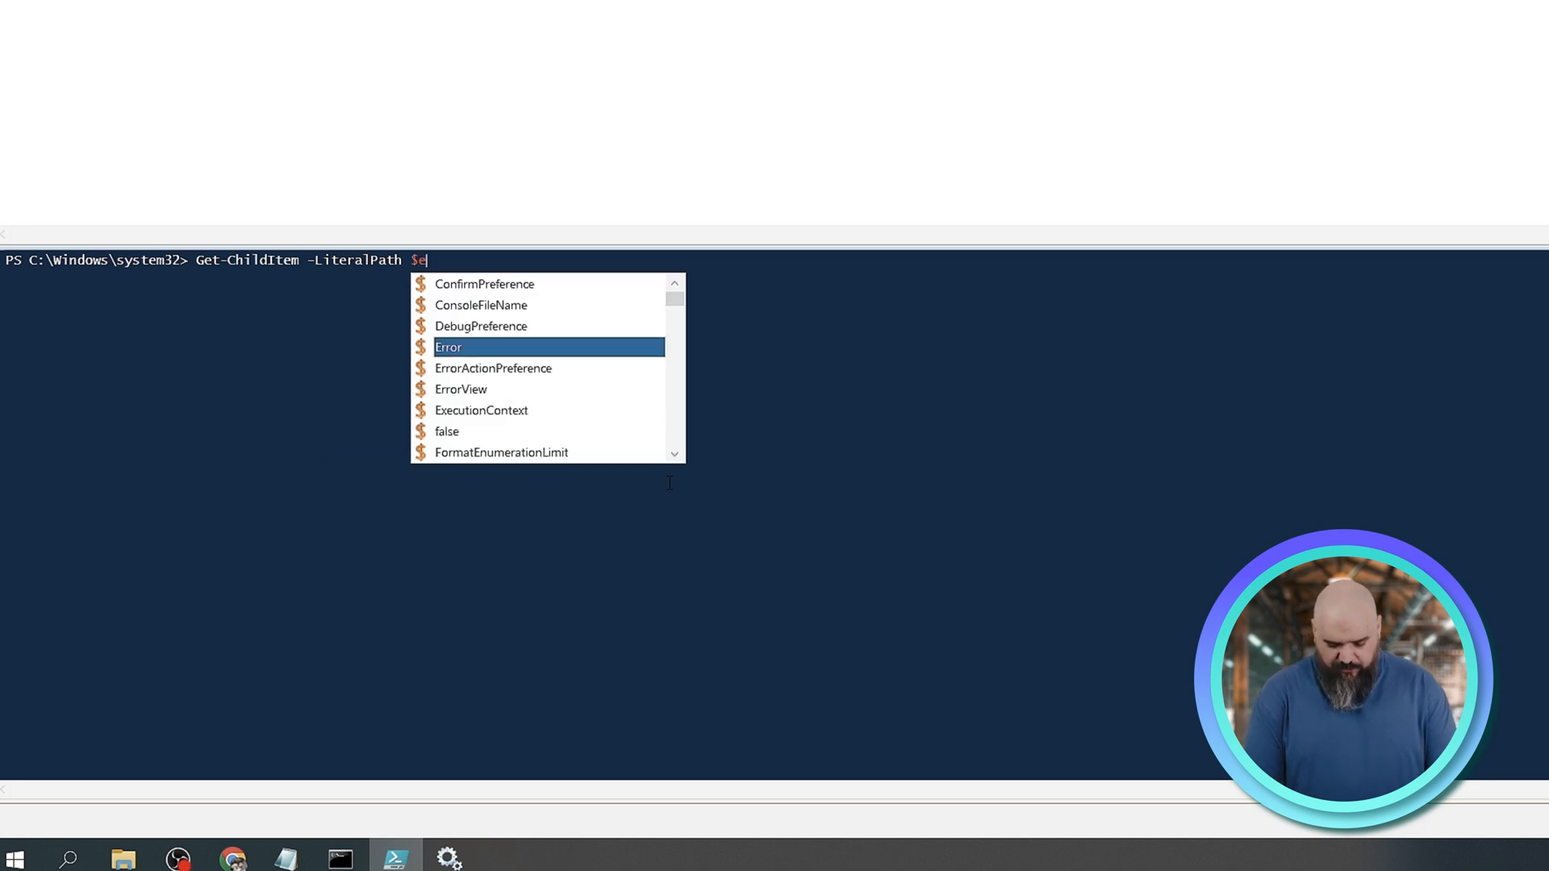
pyautogui.write('nv:')
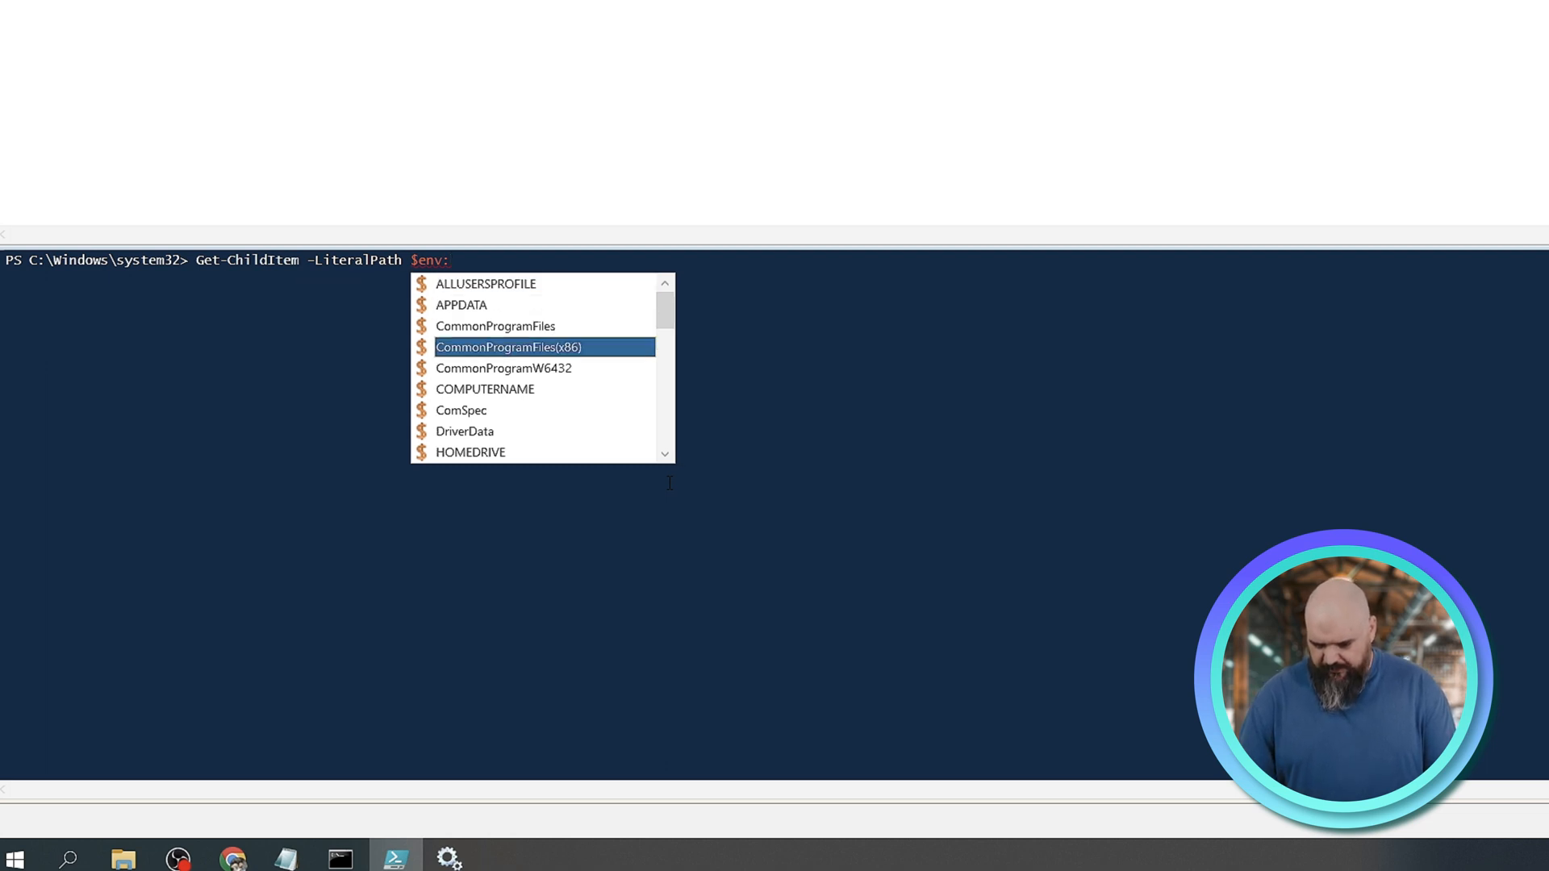
pyautogui.scroll(-3)
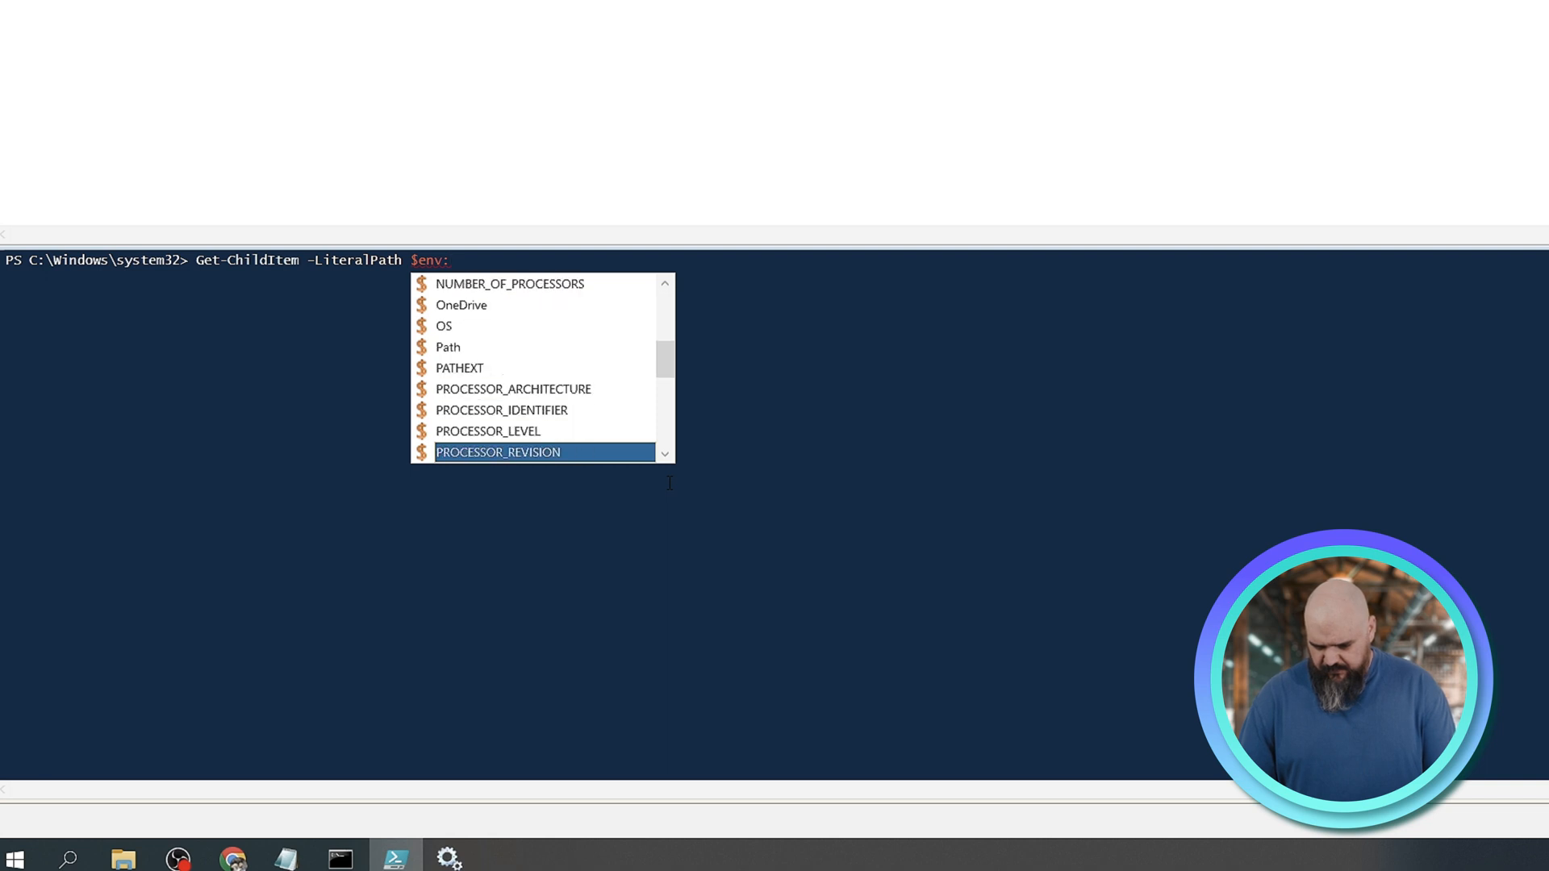
pyautogui.scroll(-3)
pyautogui.write('windir')
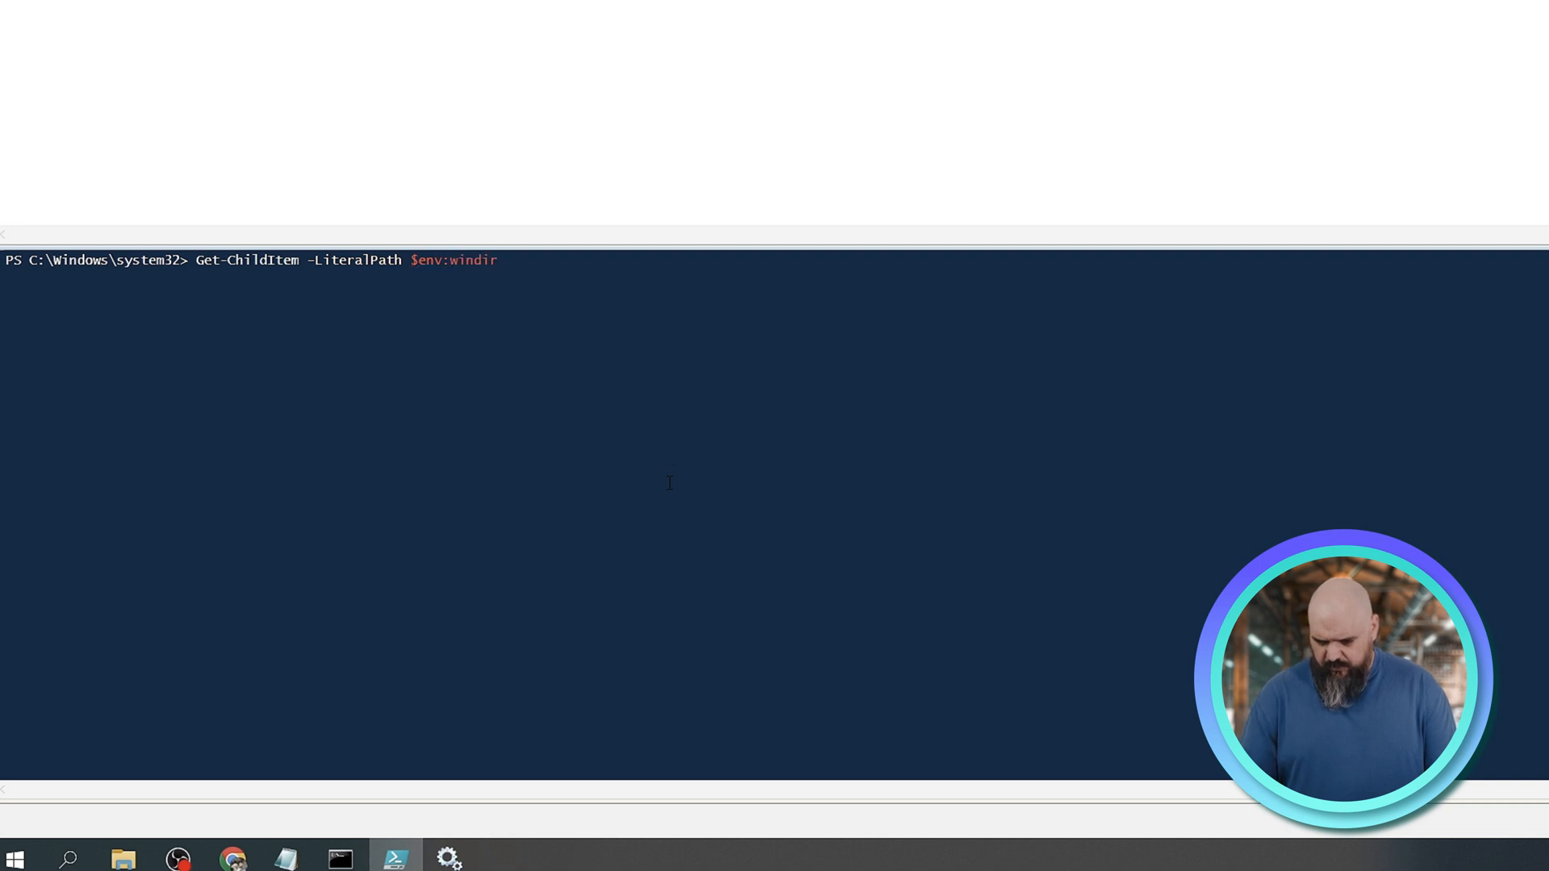
pyautogui.press('Return')
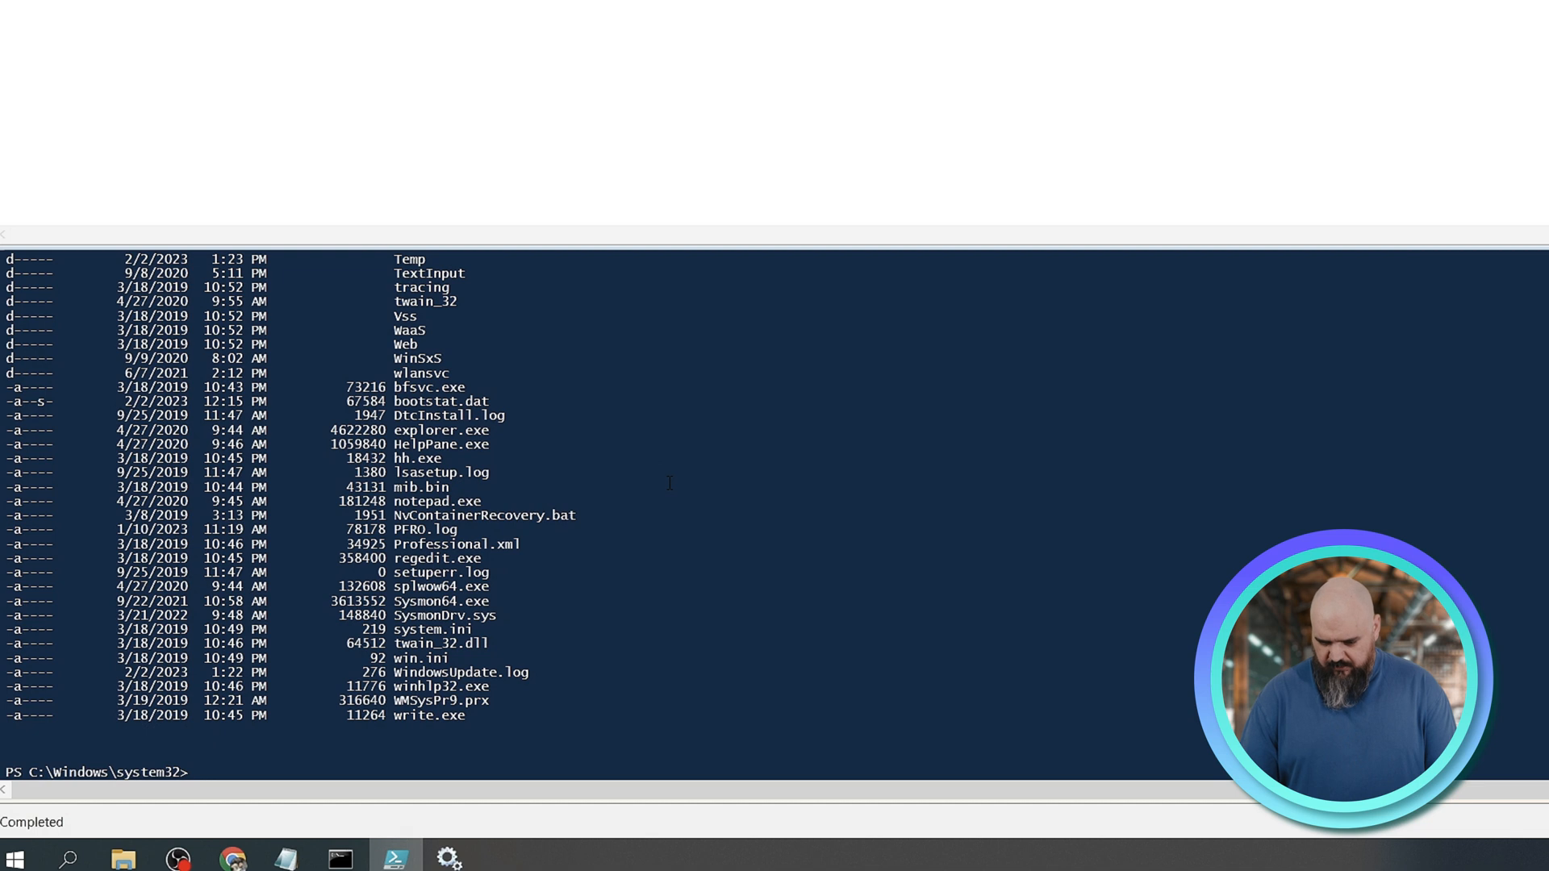
# Step: Type a Get-ChildItem -LiteralPath command for C:\Windows\SoftwareDistribution
pyautogui.write('Get-ChildItem -LiteralPath $env:windir\\')
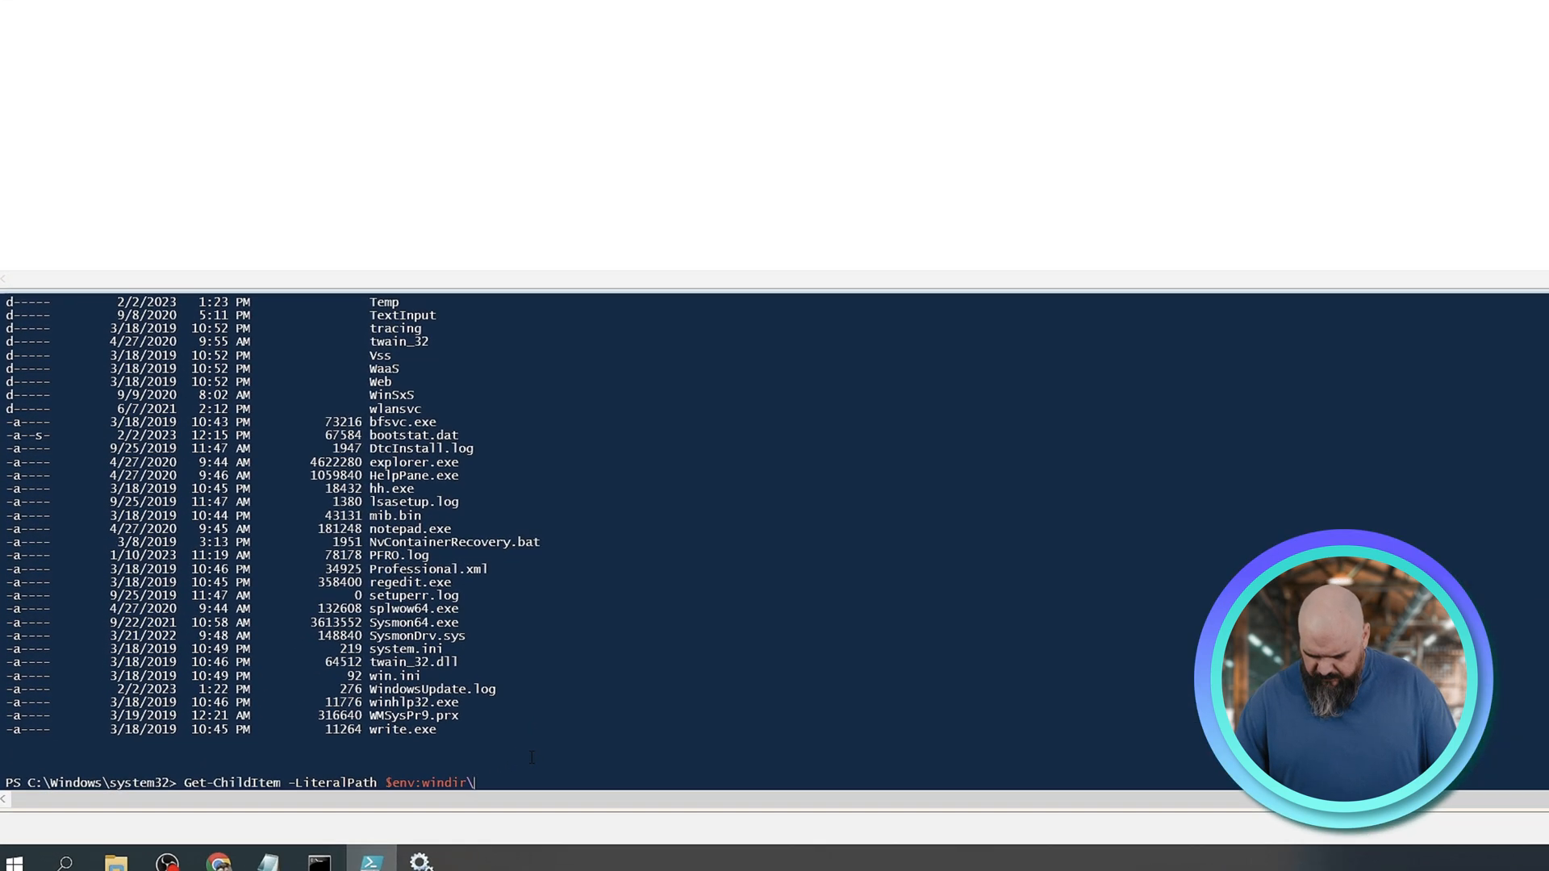
pyautogui.write('soft')
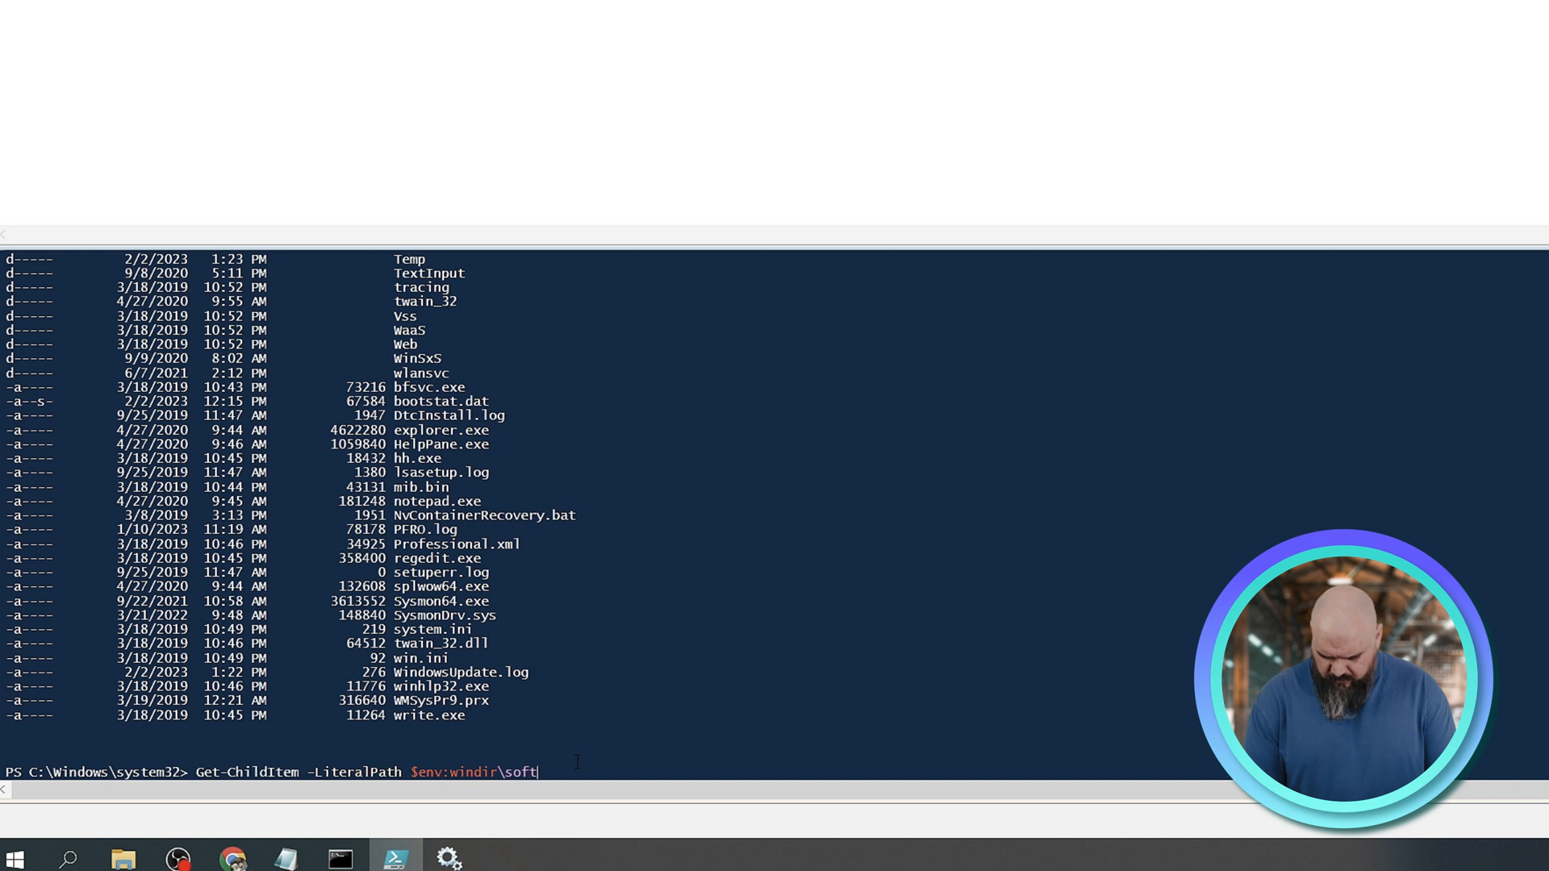
pyautogui.write('C:\\Windows\\SoftwareDistribution\\Download -Recurse')
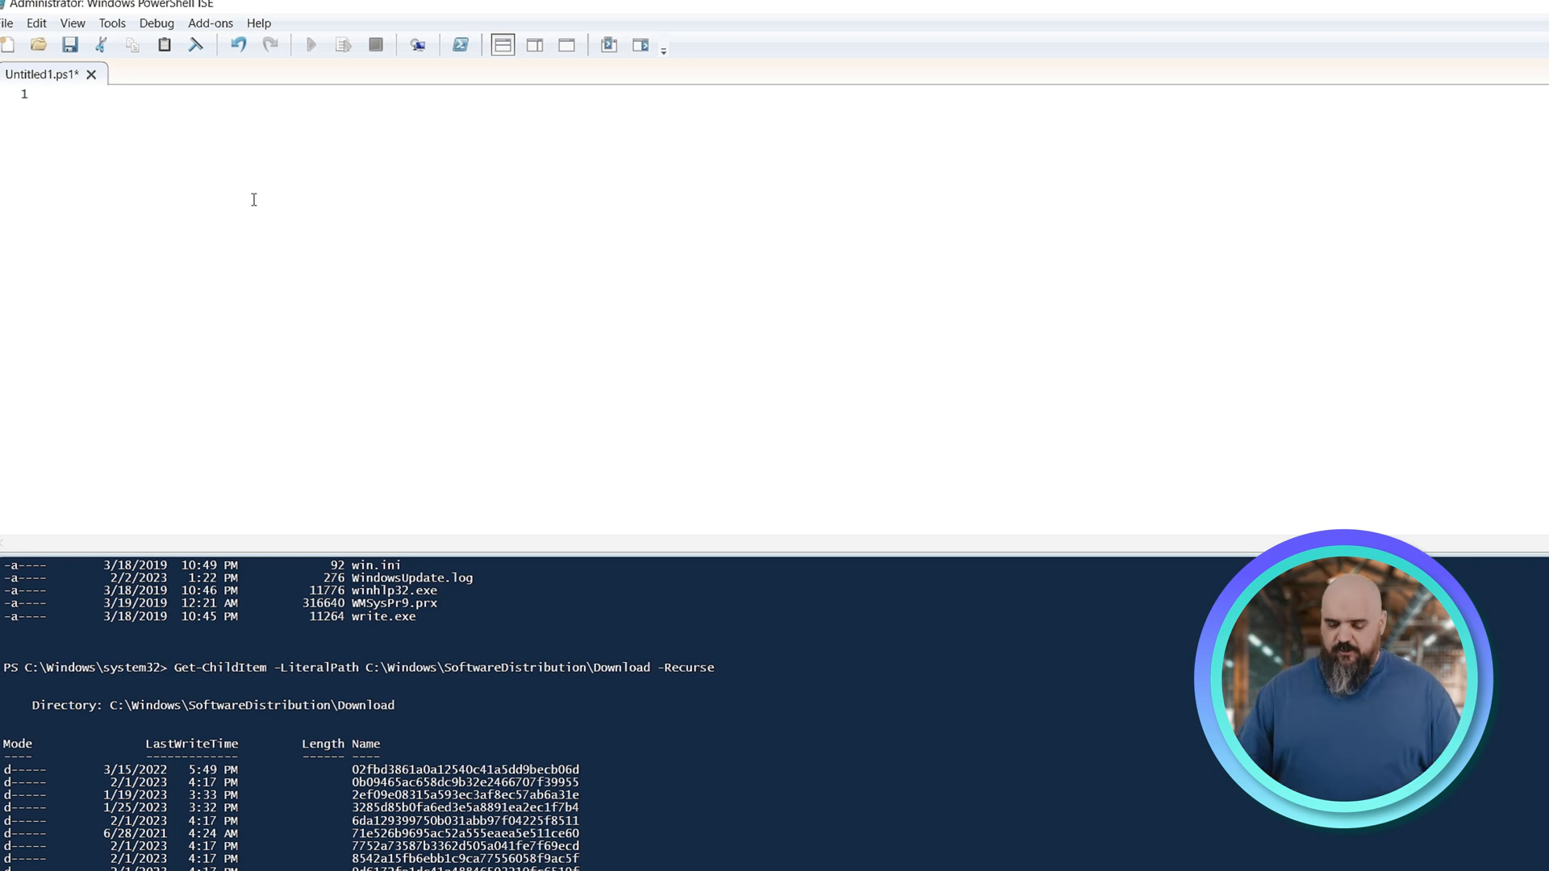
# Step: Write Stop-Service wuauserv on the script's first line
pyautogui.click(47, 93)
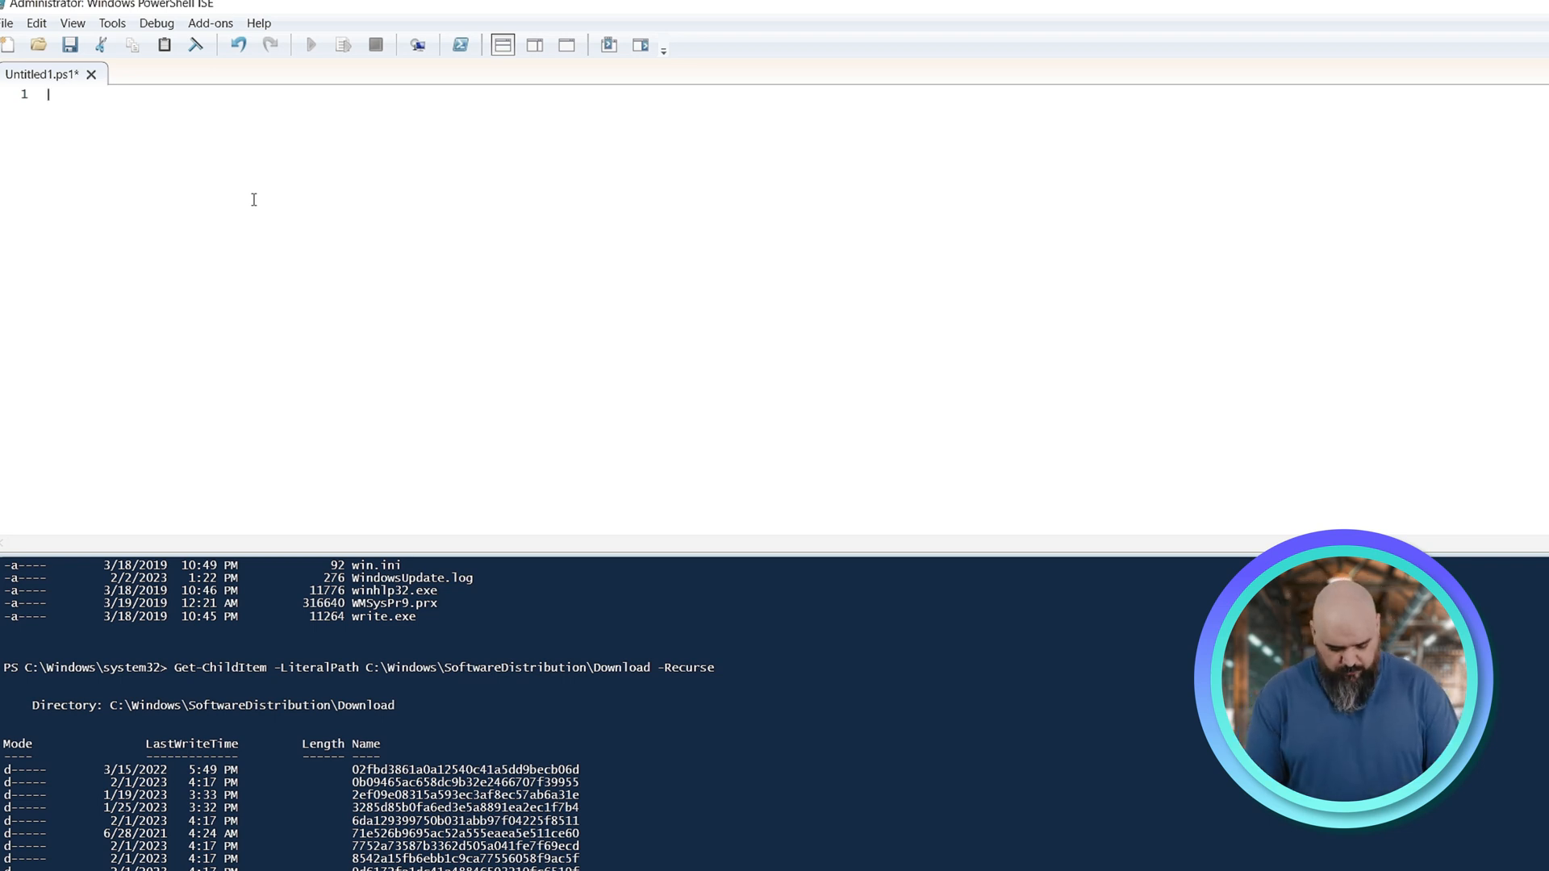
pyautogui.write('S')
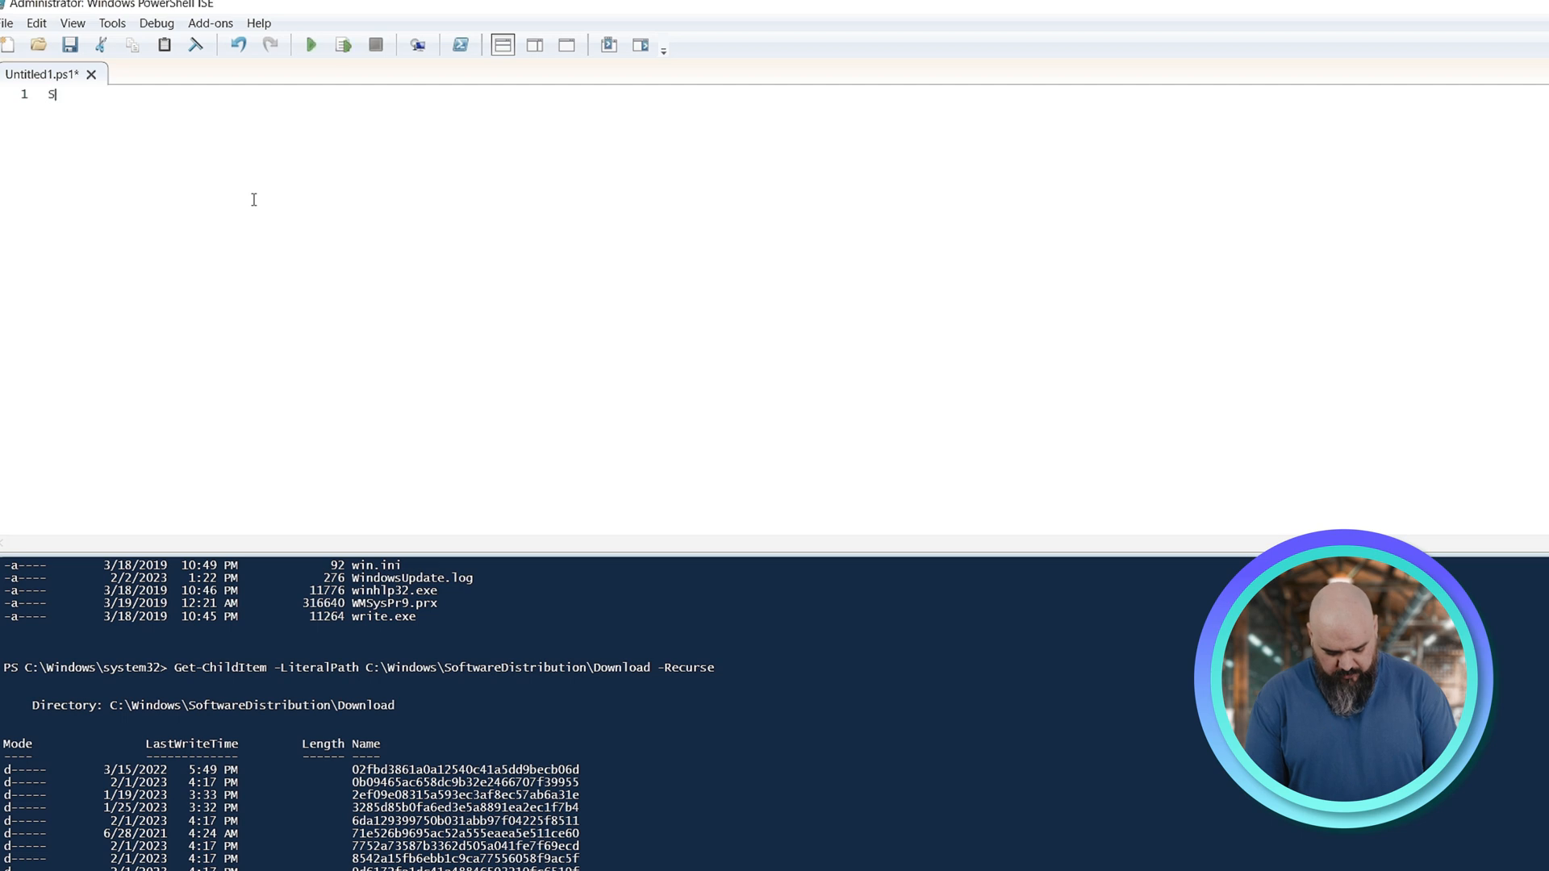
pyautogui.write('top-Service')
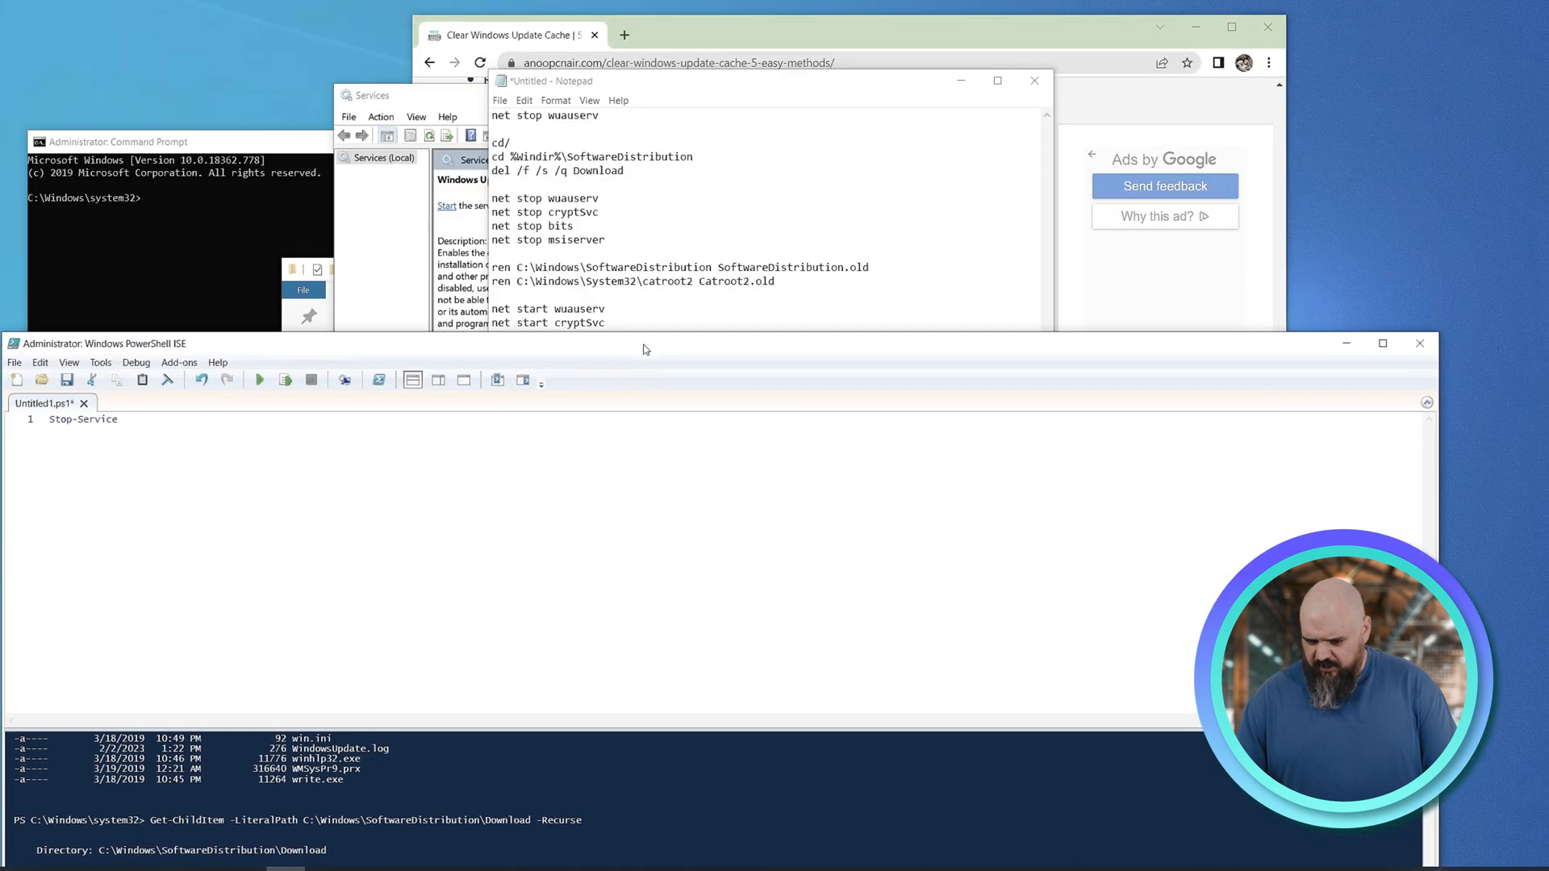
pyautogui.click(1382, 343)
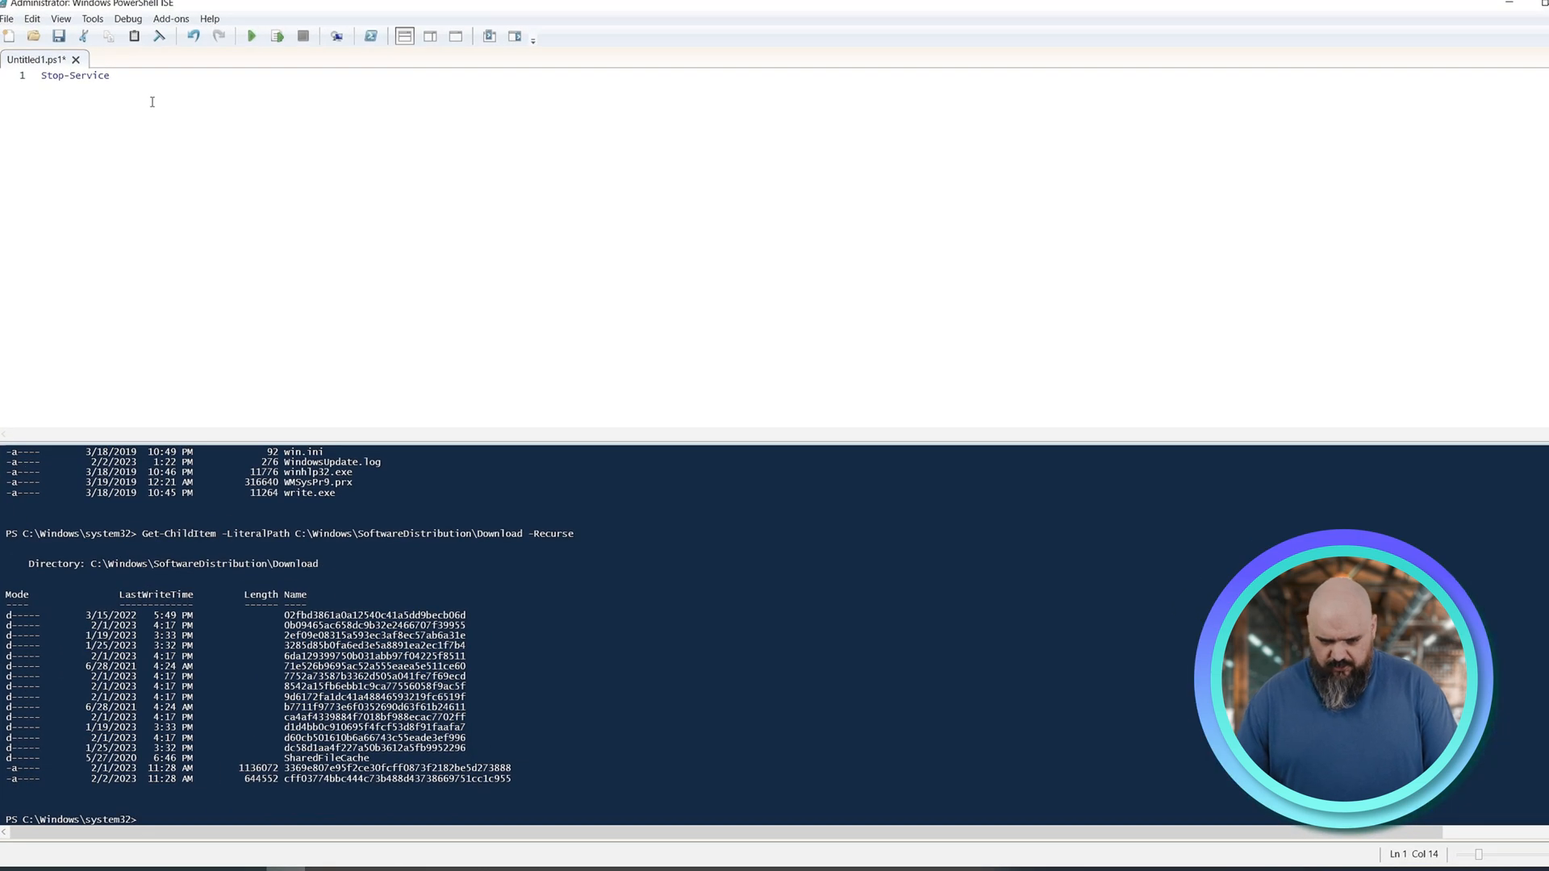
pyautogui.write('wuau')
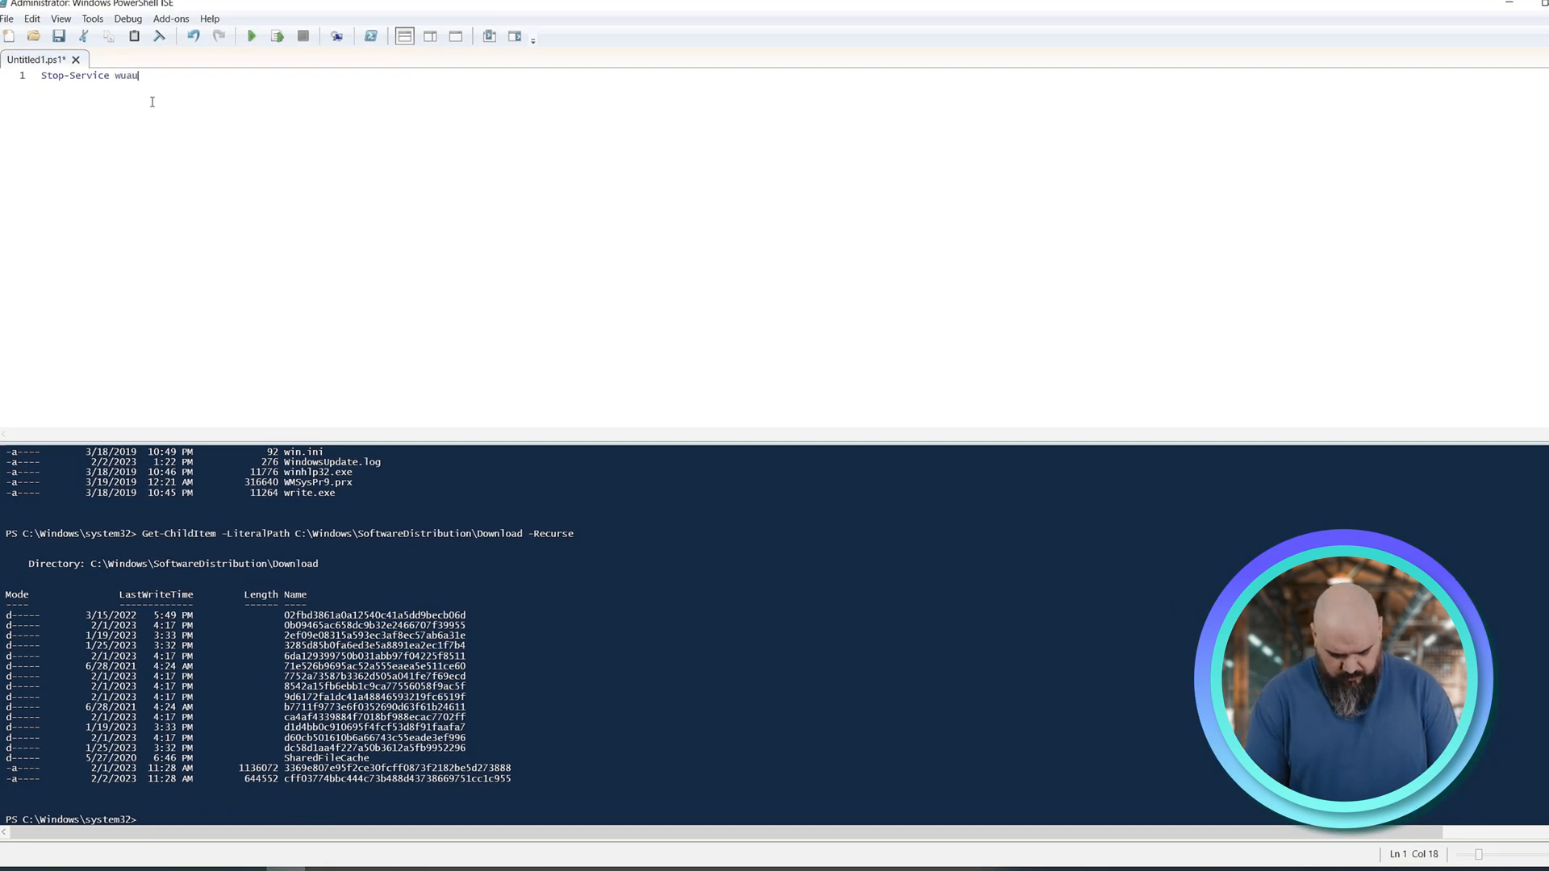
pyautogui.write('serv')
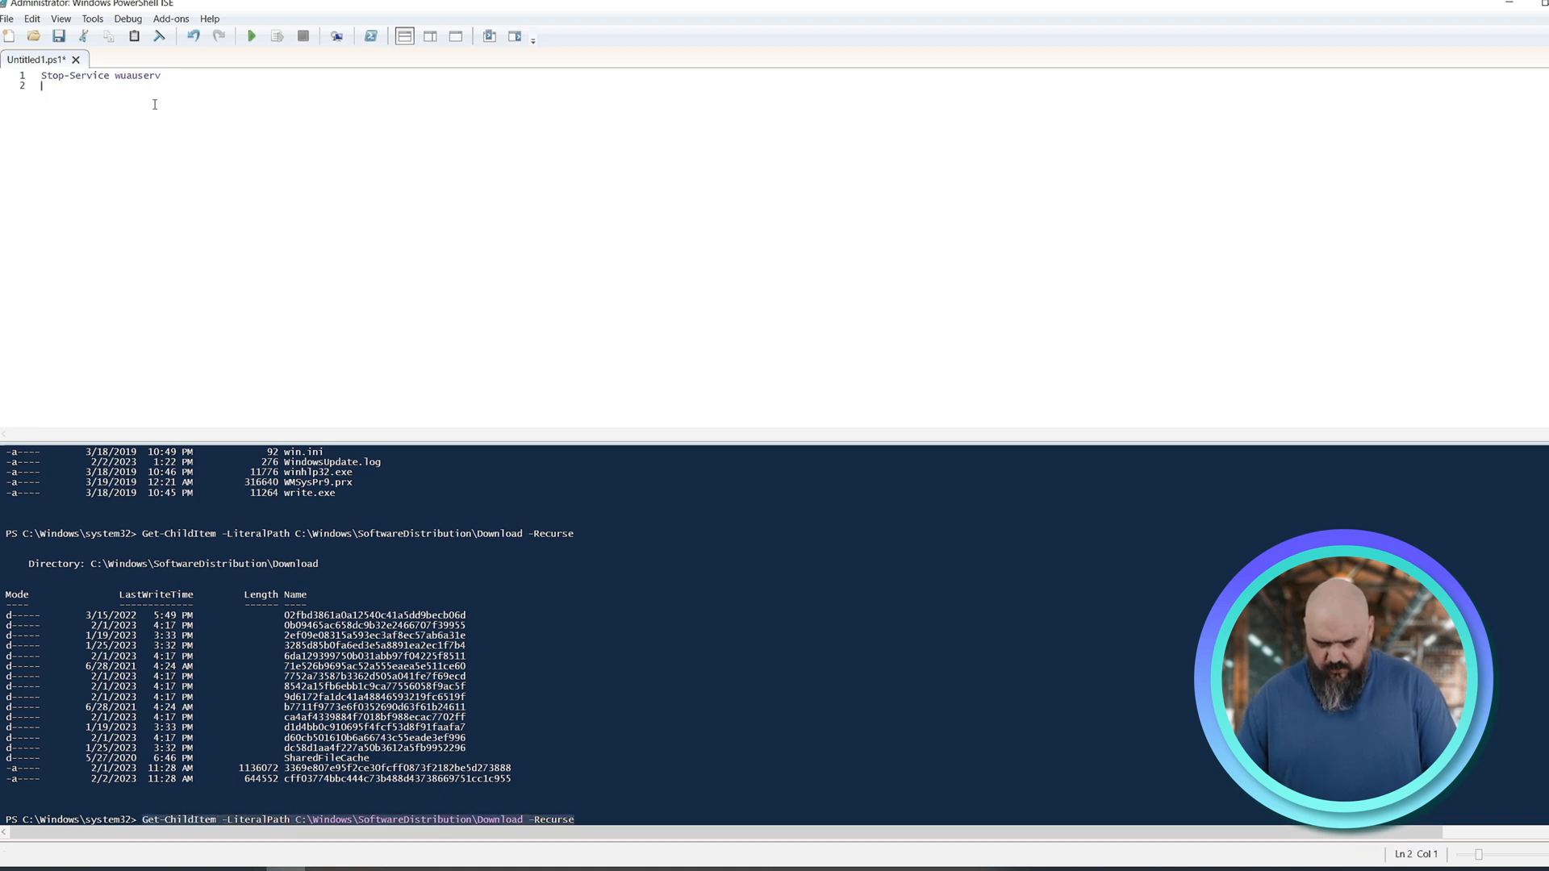
# Step: Add the recursive Download Get-ChildItem | Remove-Item line, then a Start-Service line
pyautogui.write('Get-ChildItem -LiteralPath C:\\Windows\\SoftwareDistribution\\Download -Recurse | R')
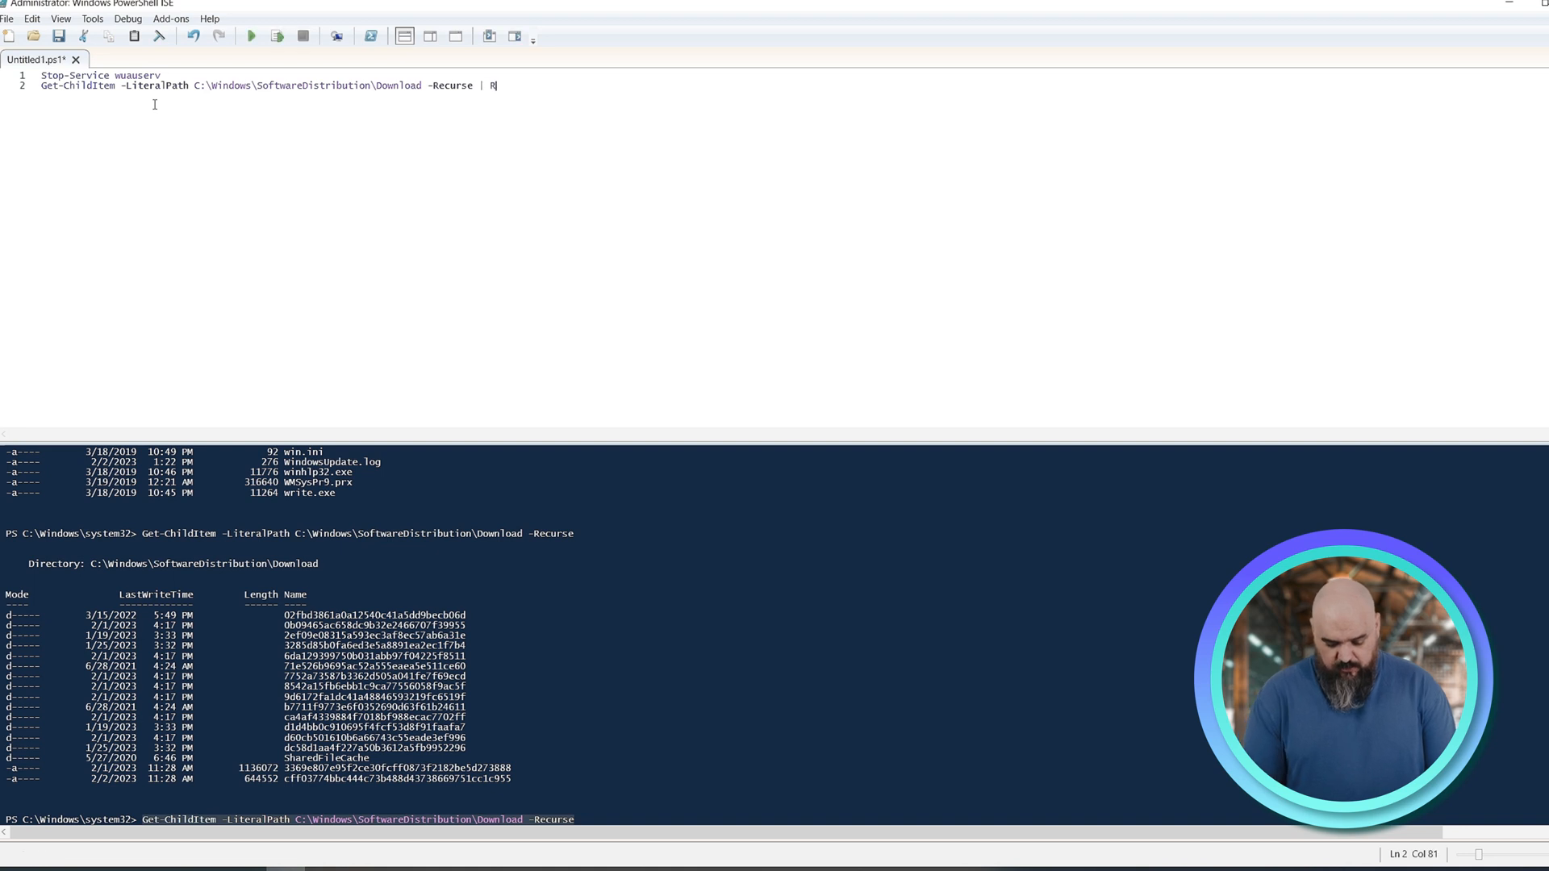
pyautogui.write('emove-NetSwitchT')
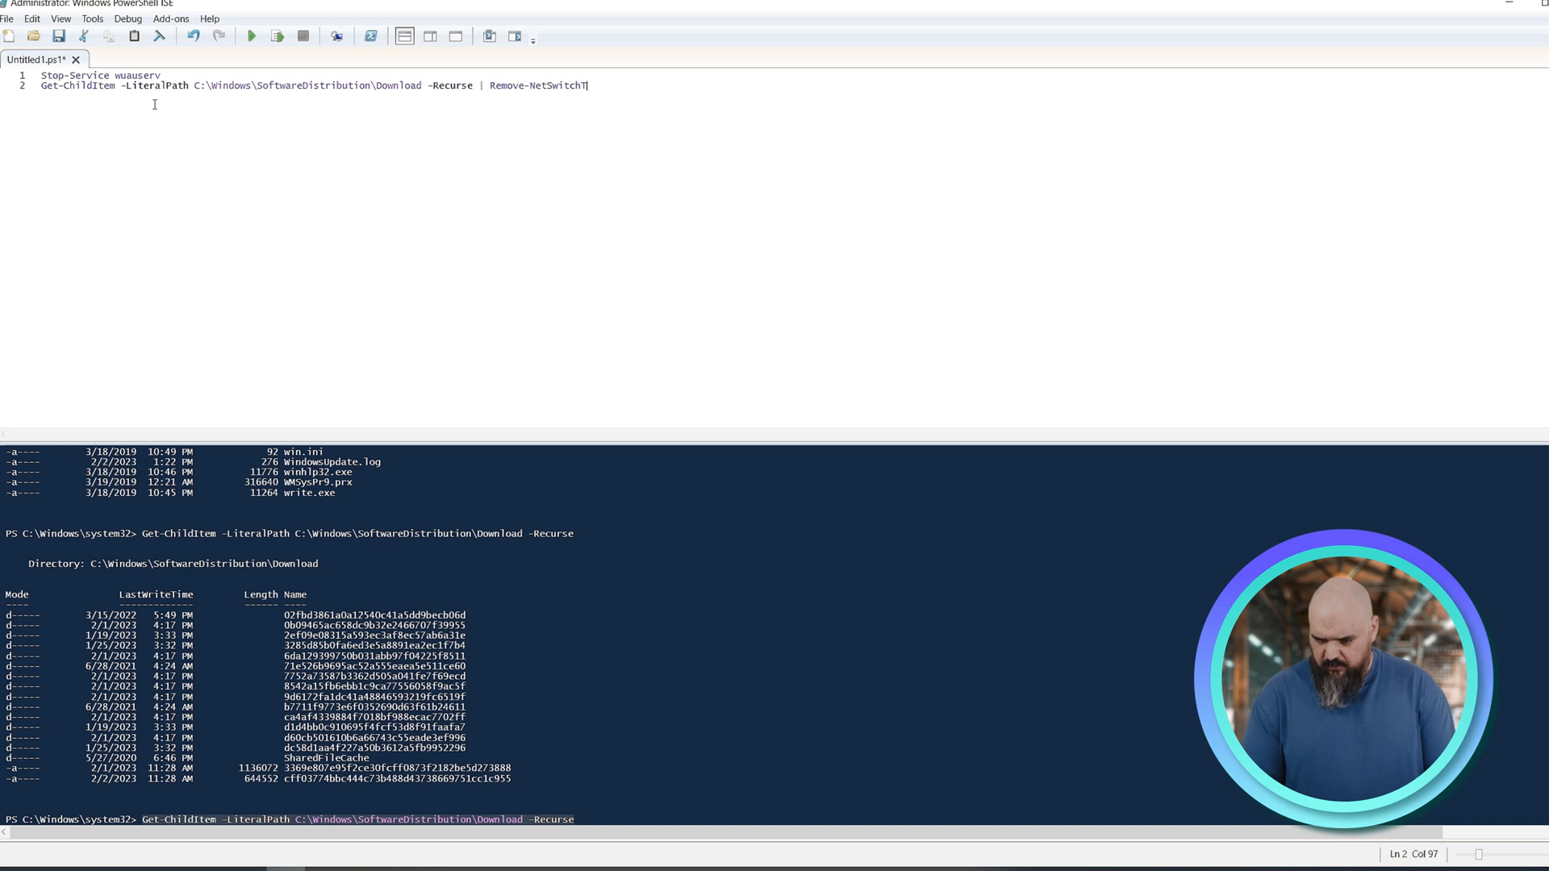
pyautogui.write('Remove-item -Force -Recurse')
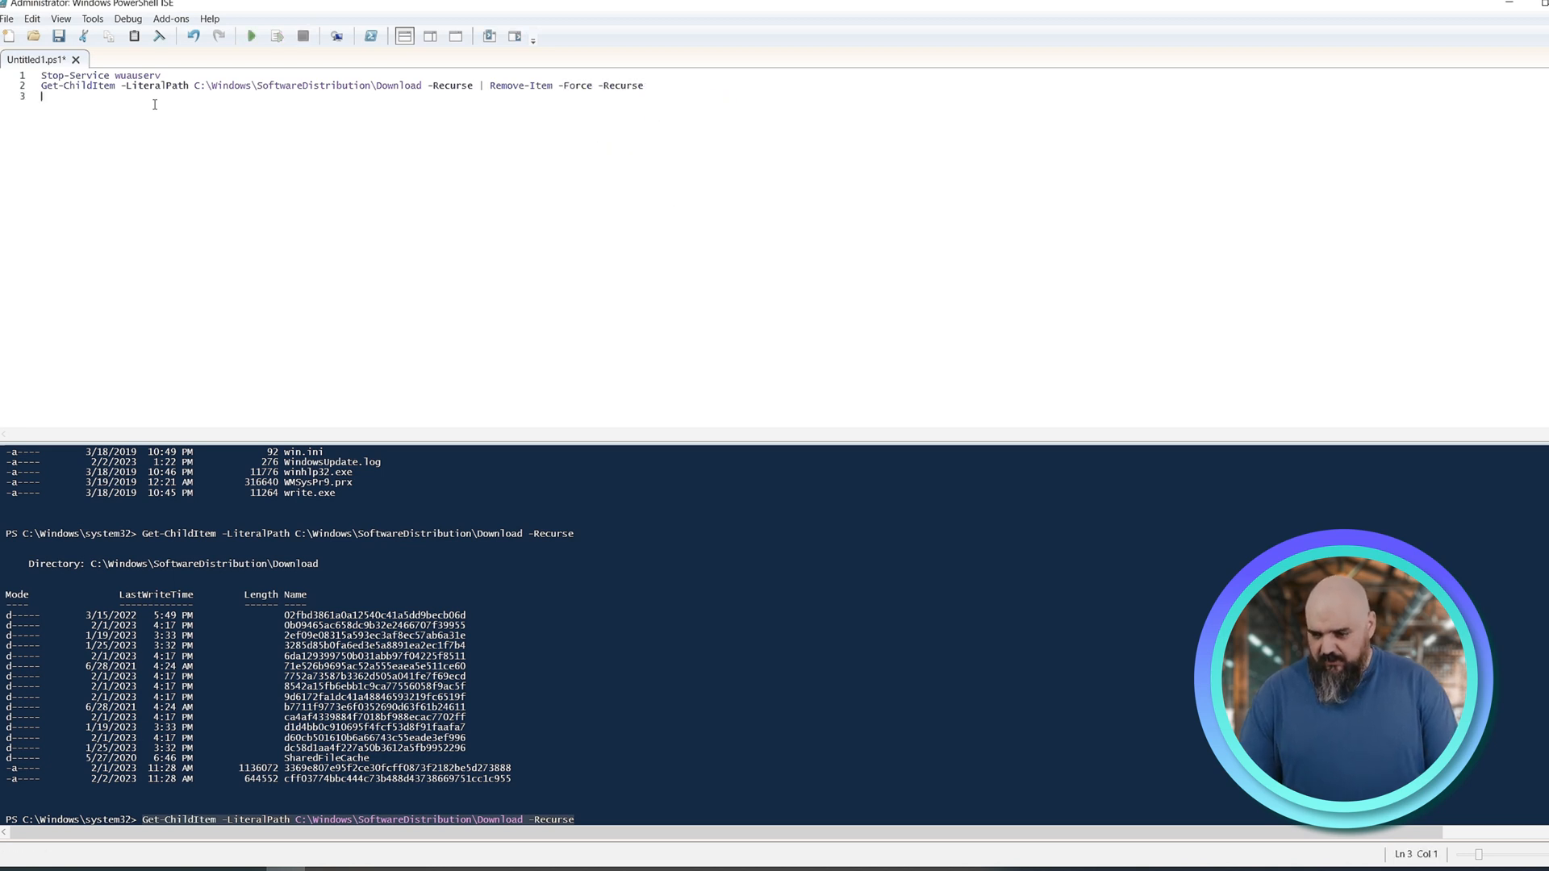
pyautogui.write('S')
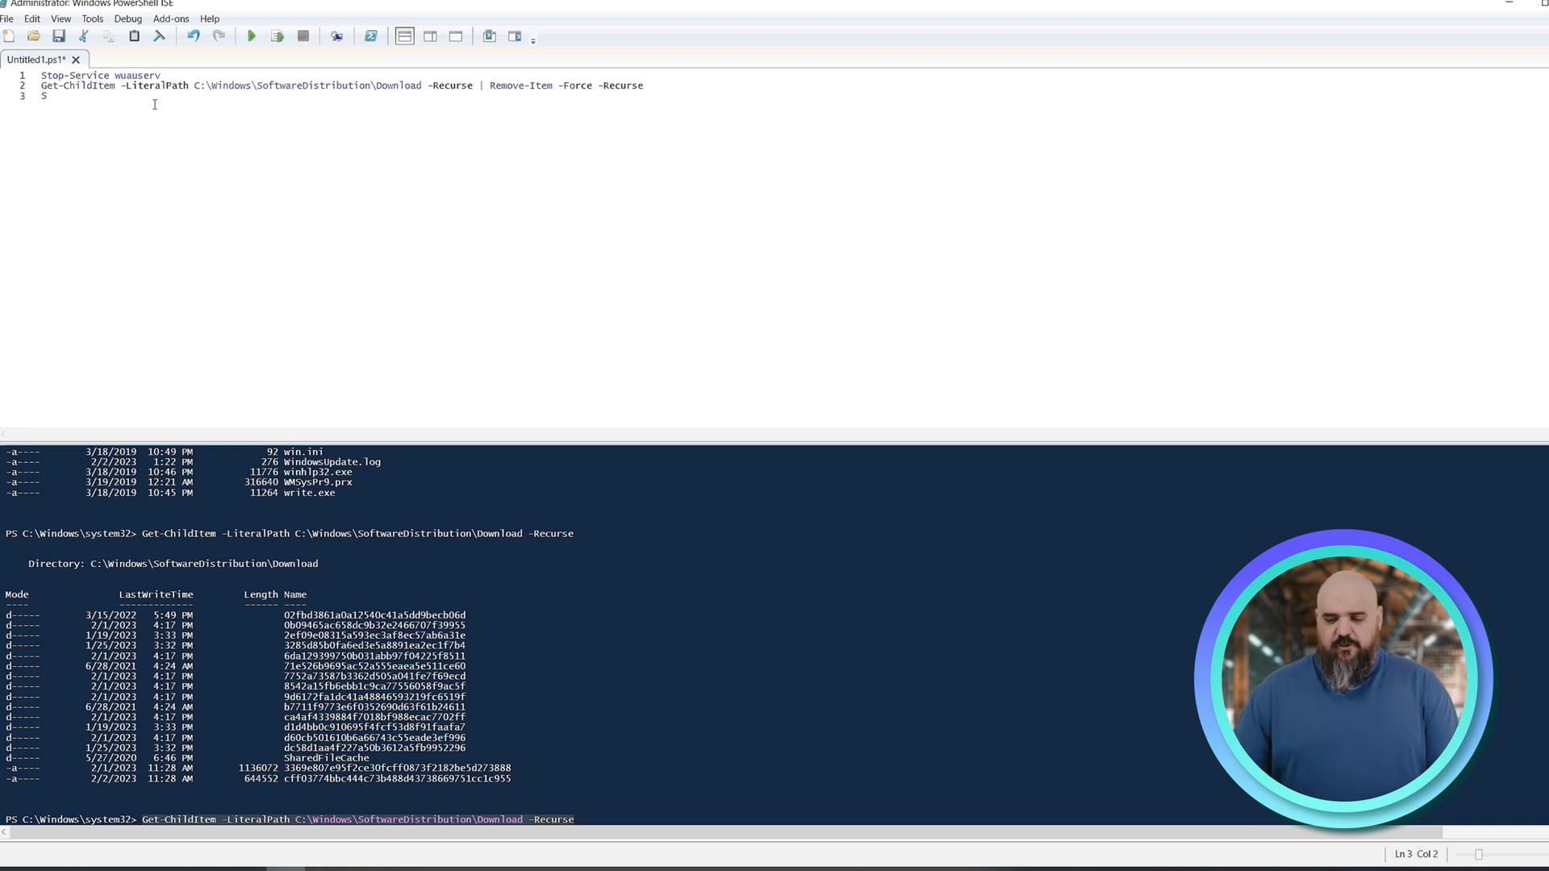
pyautogui.click(161, 75)
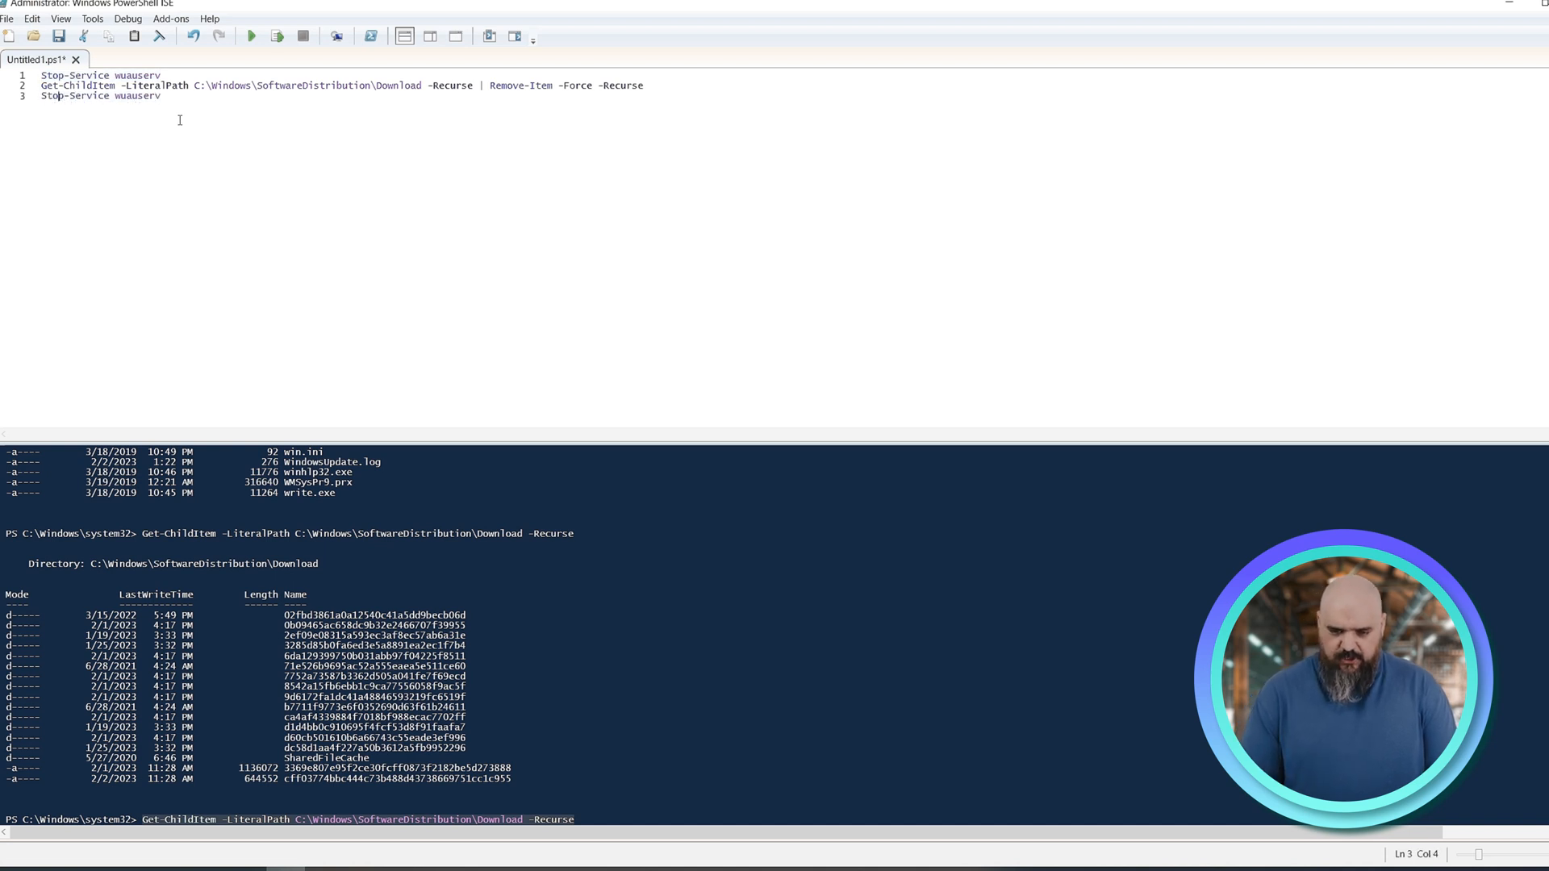
pyautogui.write('Start')
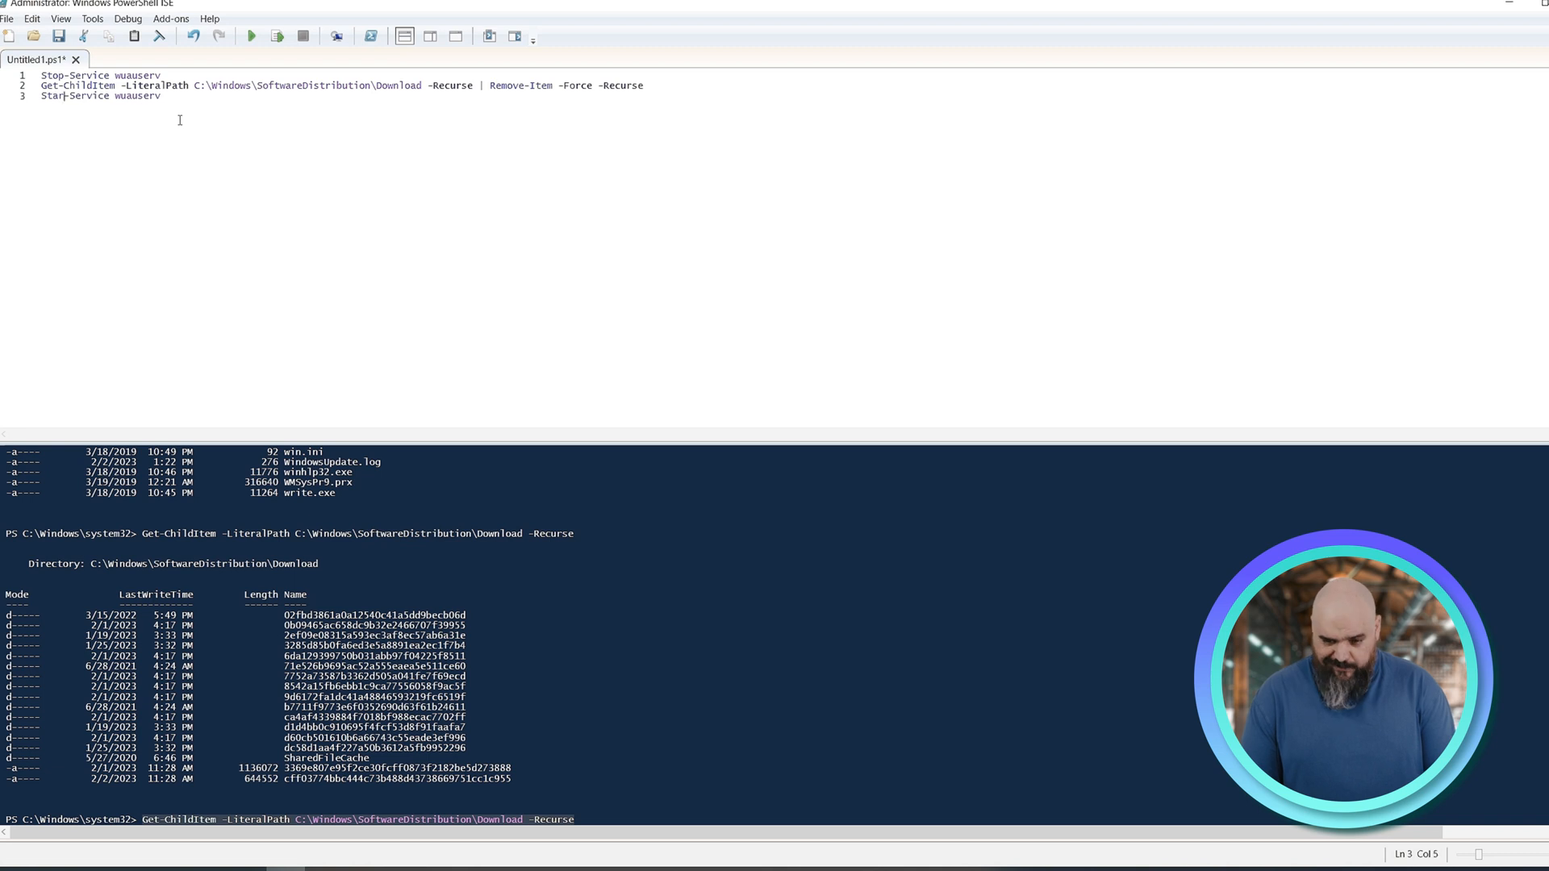